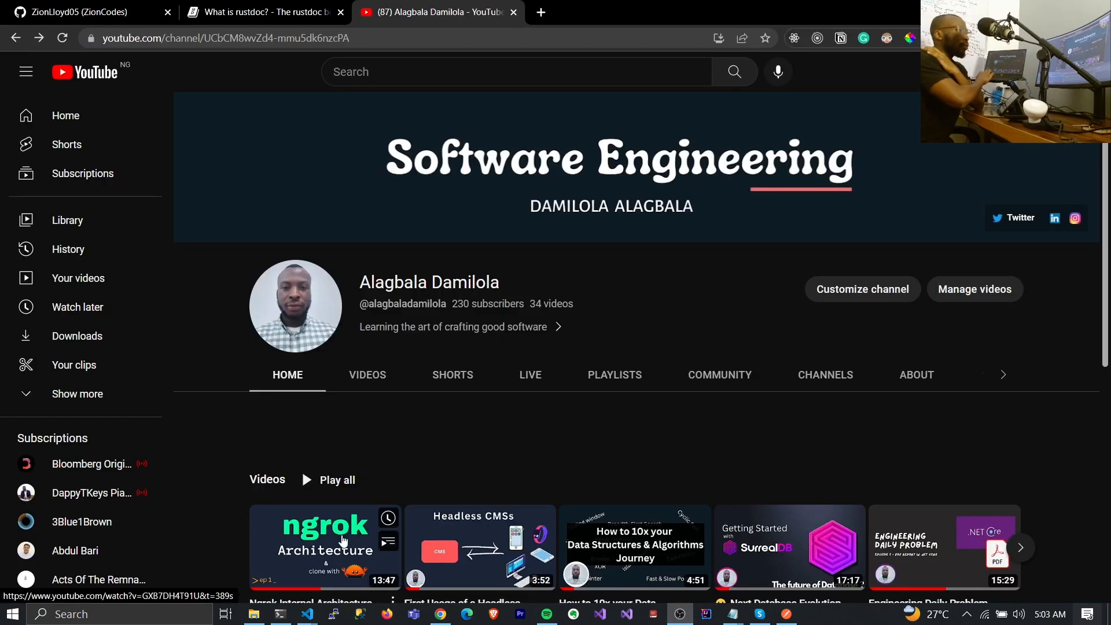
- Open the 'Ngrok Internal Architecture' video from the channel's Videos row
click(326, 542)
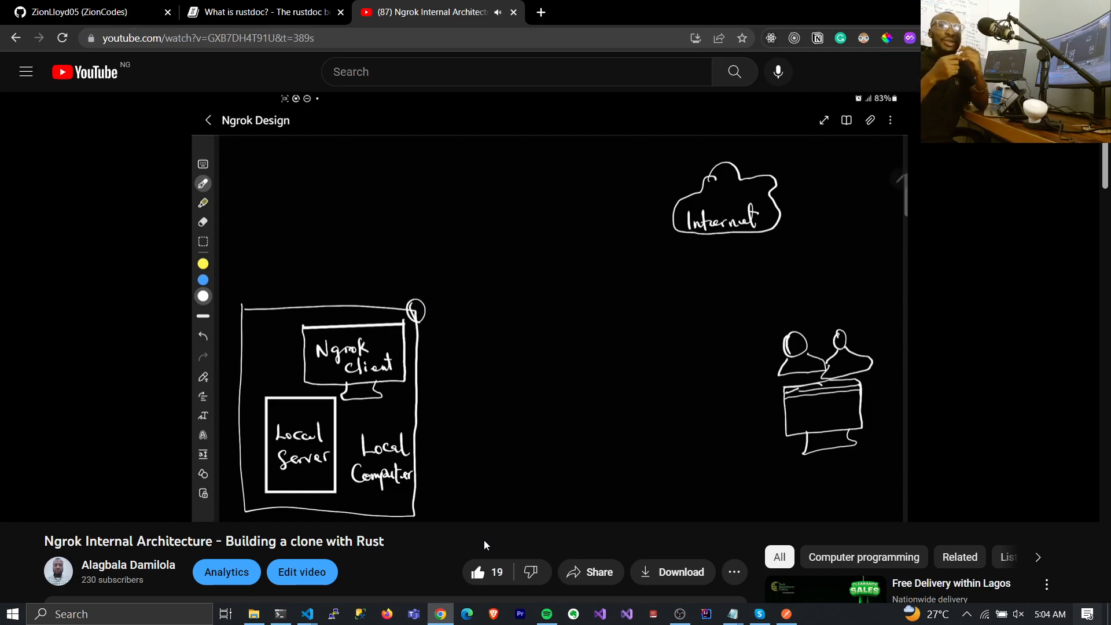
- Switch to the Rust book tab at Chapter 2's 'Comparing the Guess to the Secret Number'
click(263, 12)
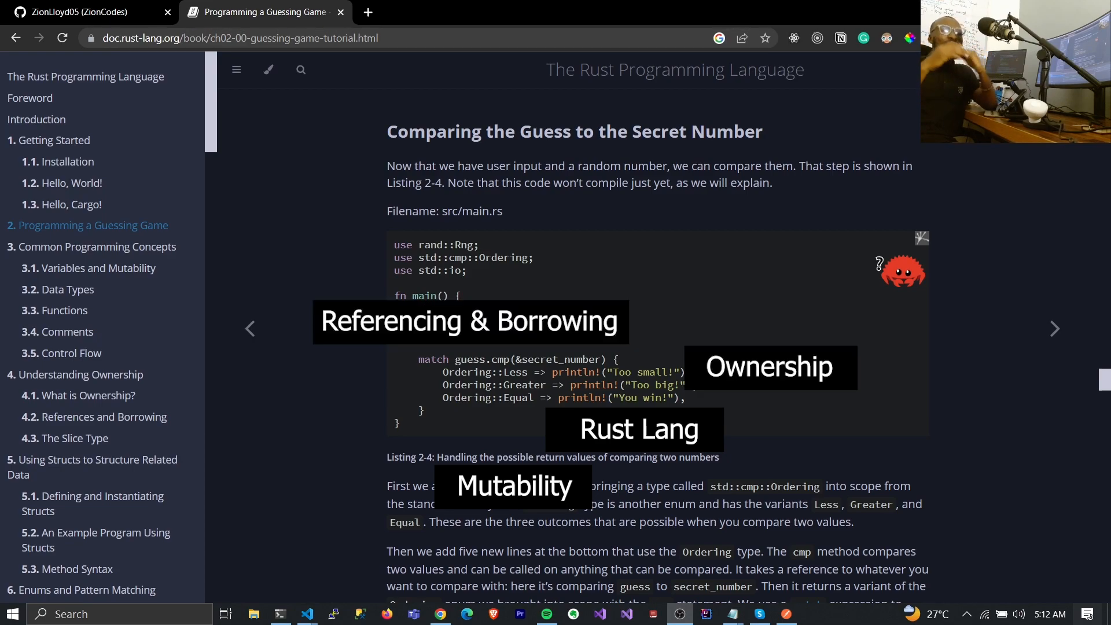
- Open the 'What is Ownership?' chapter, then bring the spotify-search main.rs window forward
click(86, 395)
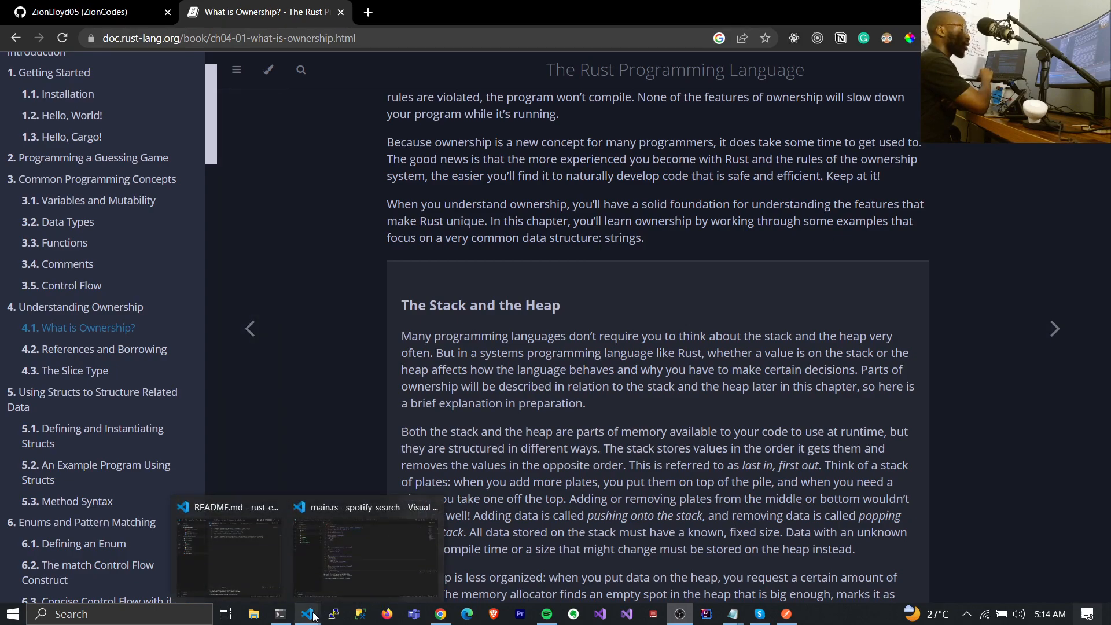
click(366, 553)
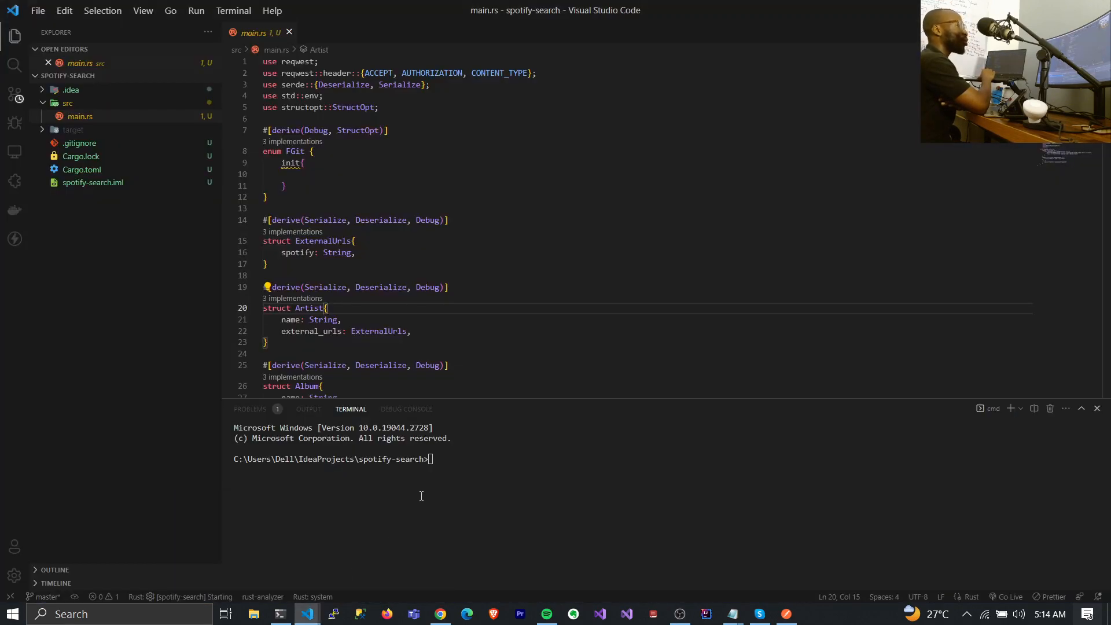
scroll(down, 3)
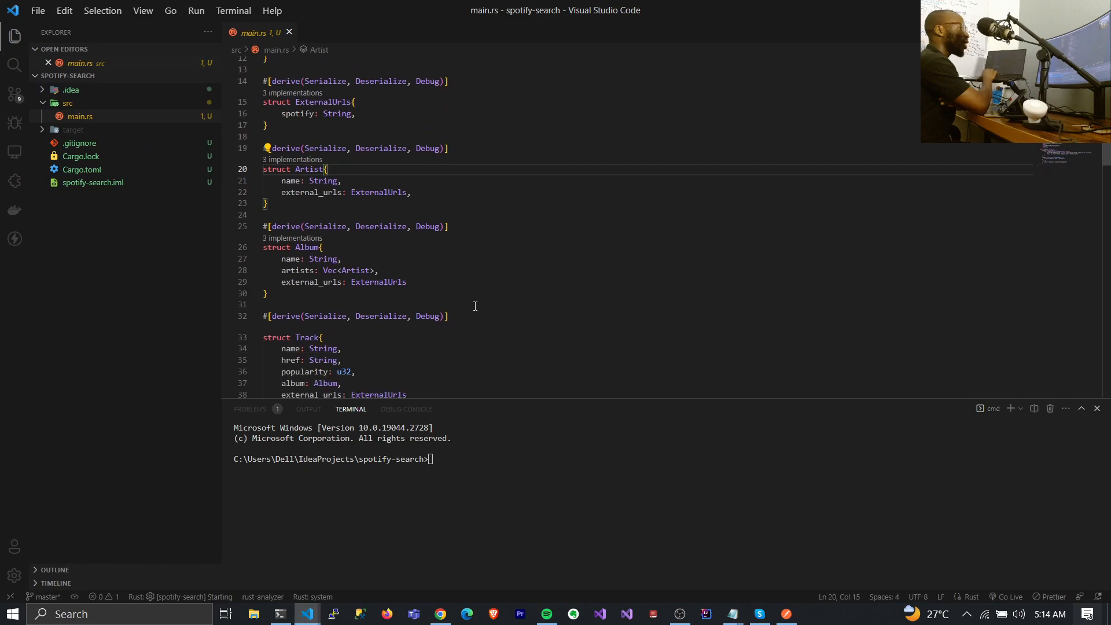
scroll(down, 3)
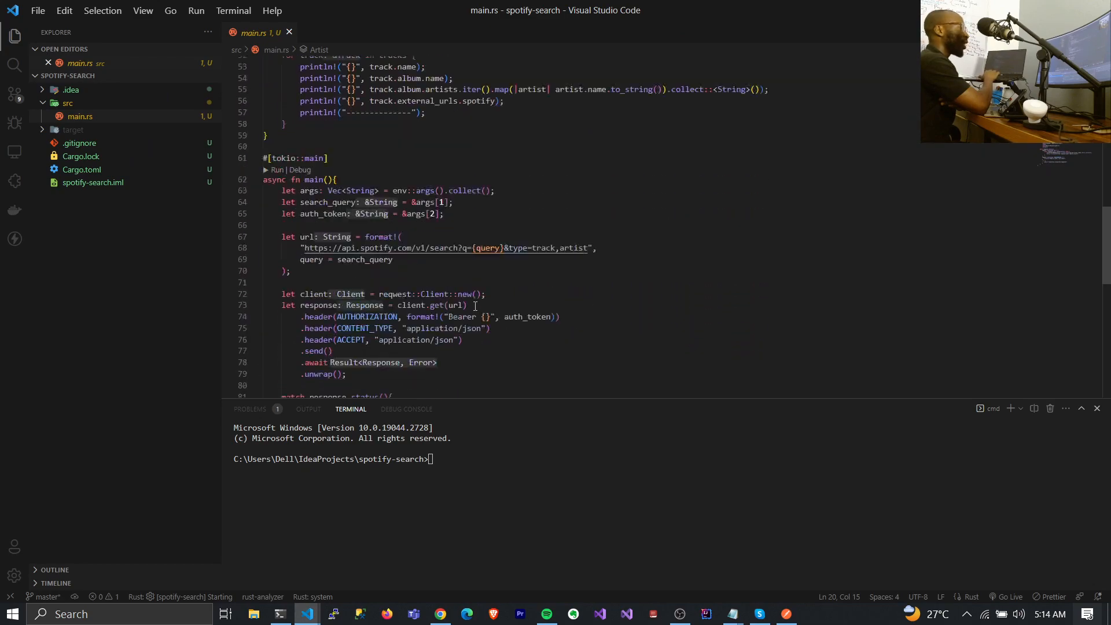
scroll(down, 3)
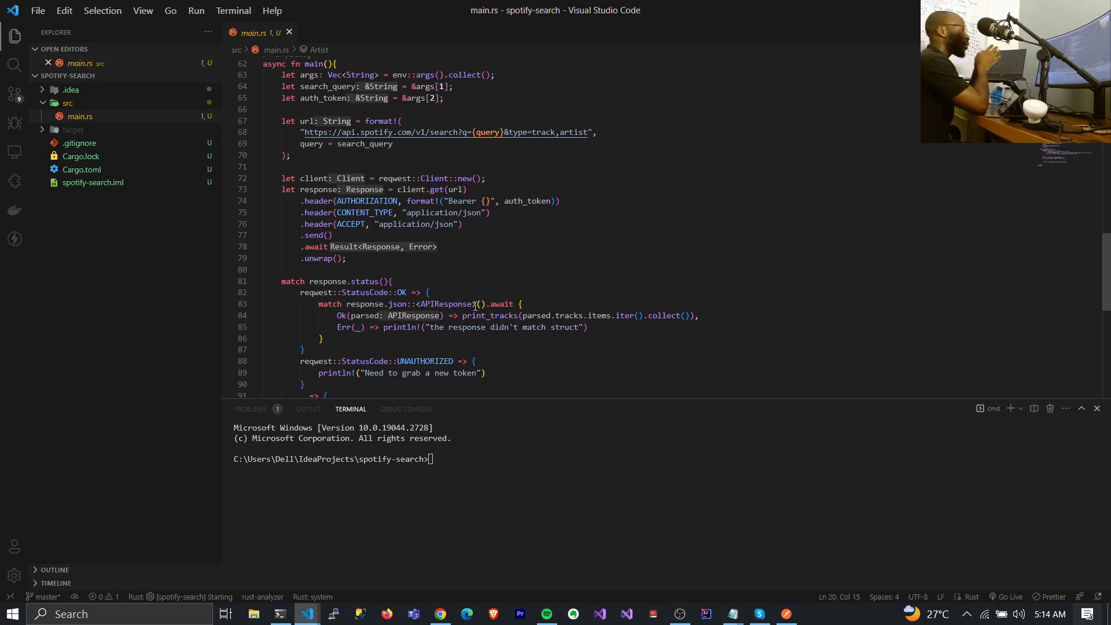
scroll(down, 3)
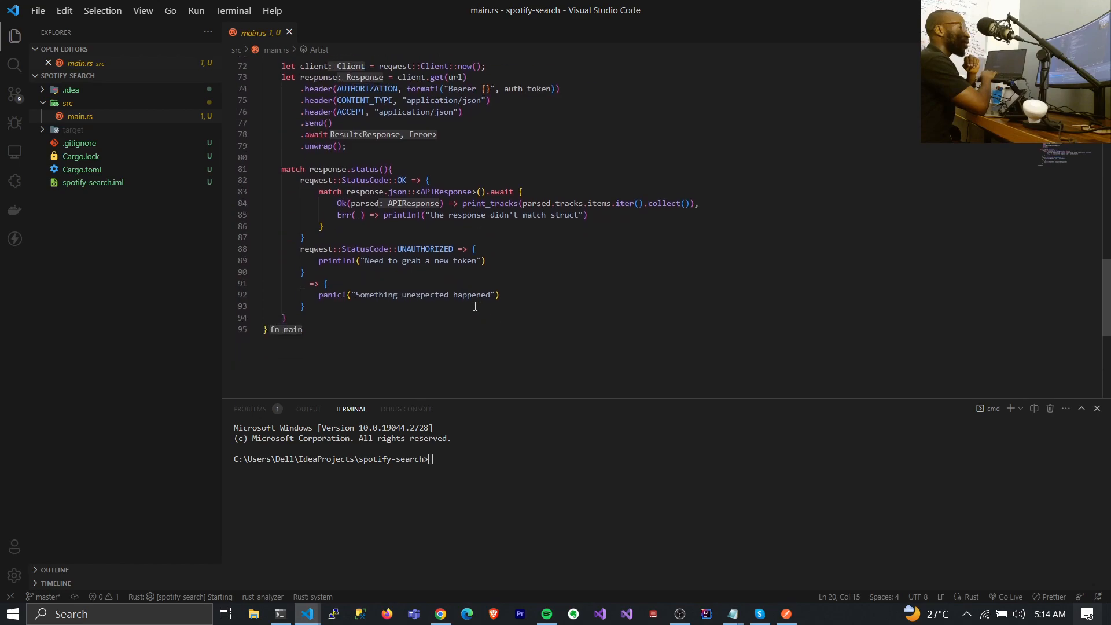
scroll(up, 3)
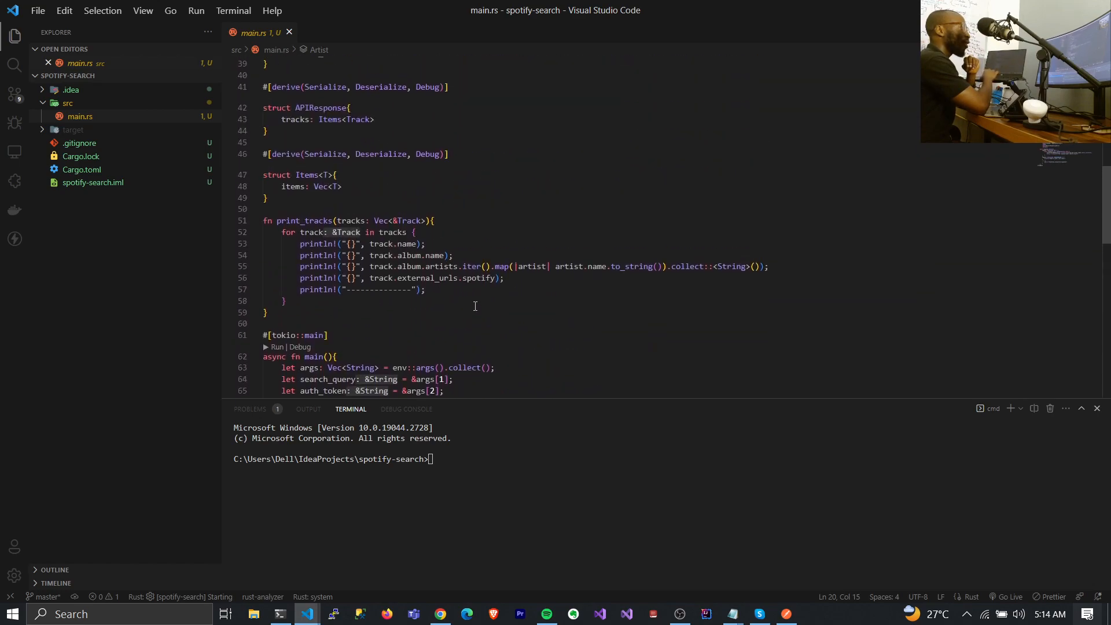
scroll(up, 3)
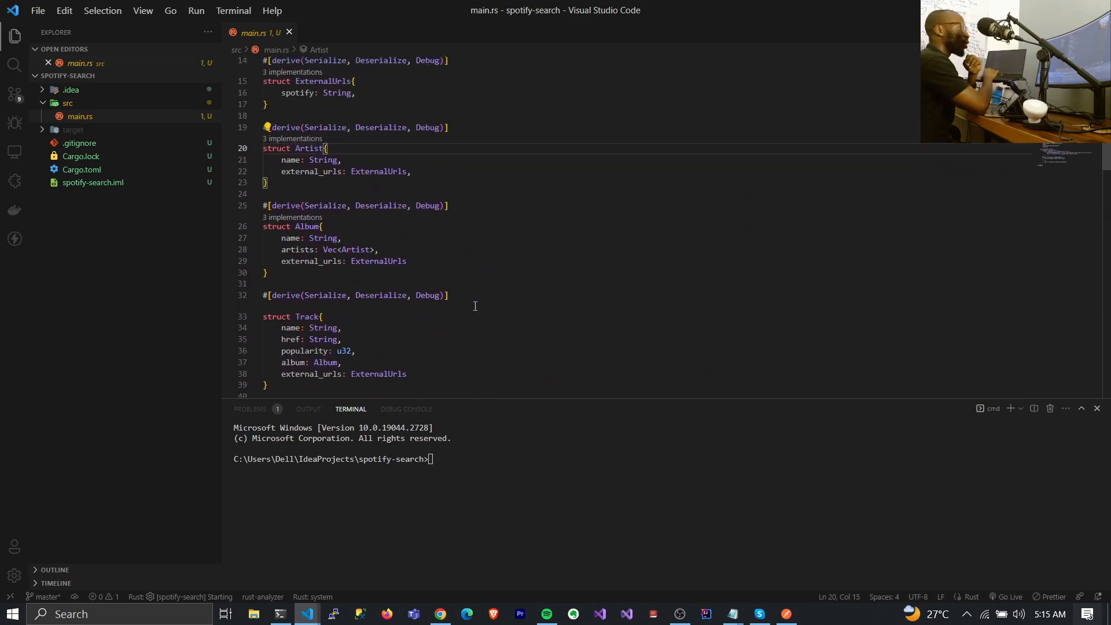
scroll(up, 3)
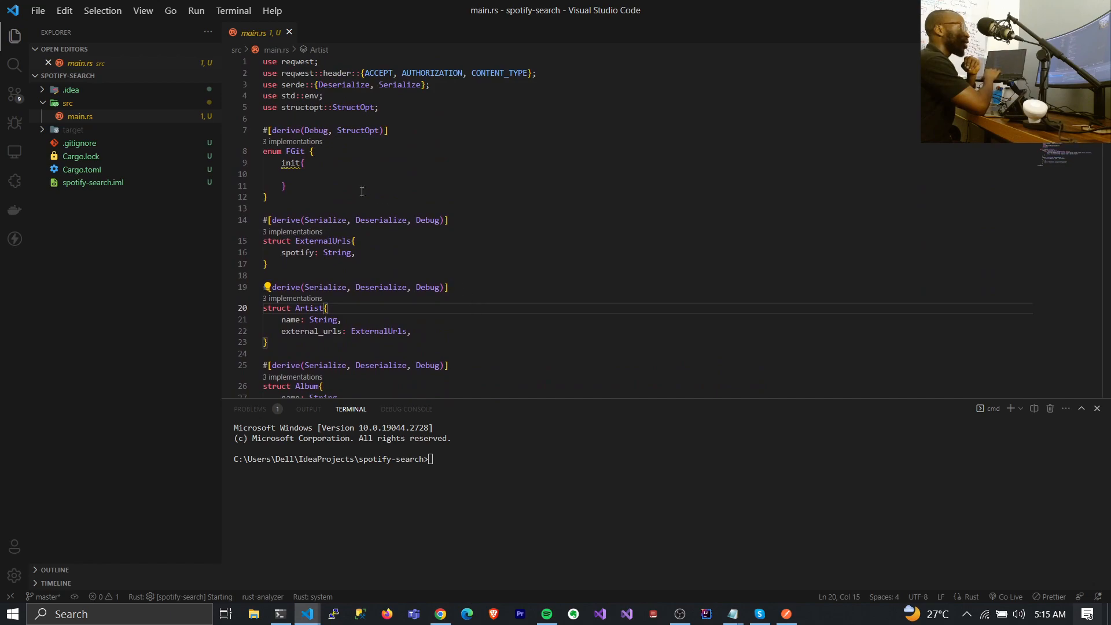
click(286, 264)
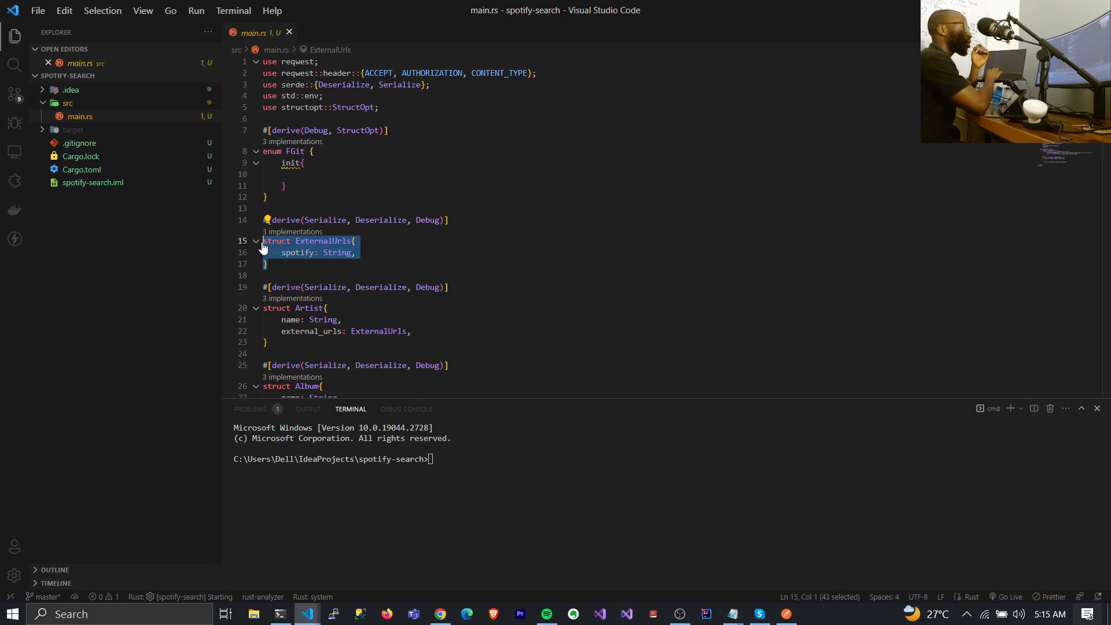
double_click(322, 241)
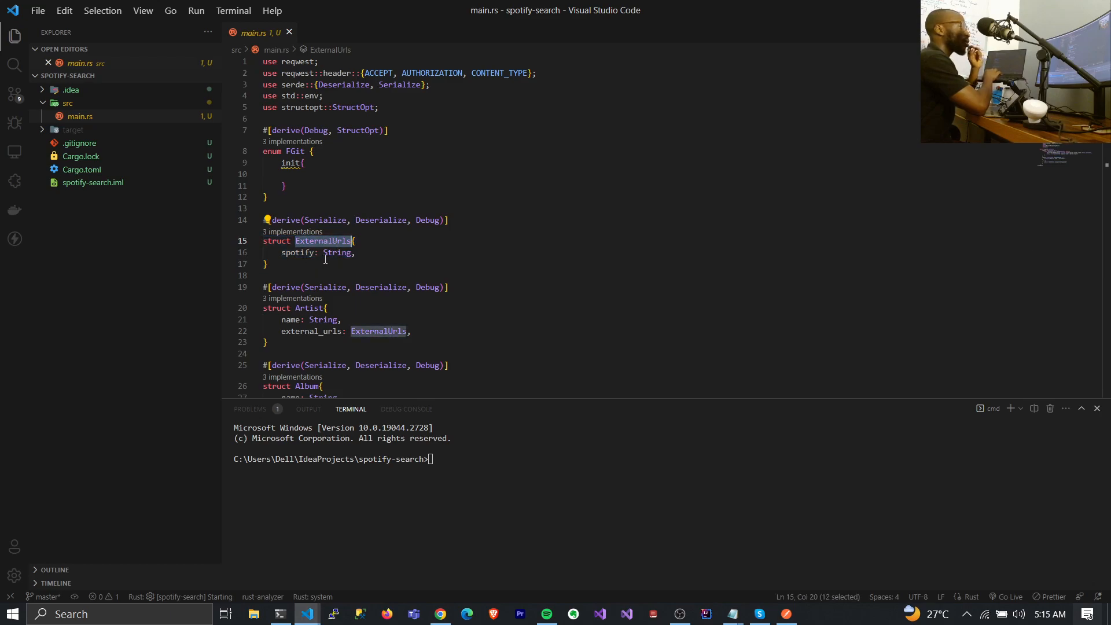
scroll(down, 3)
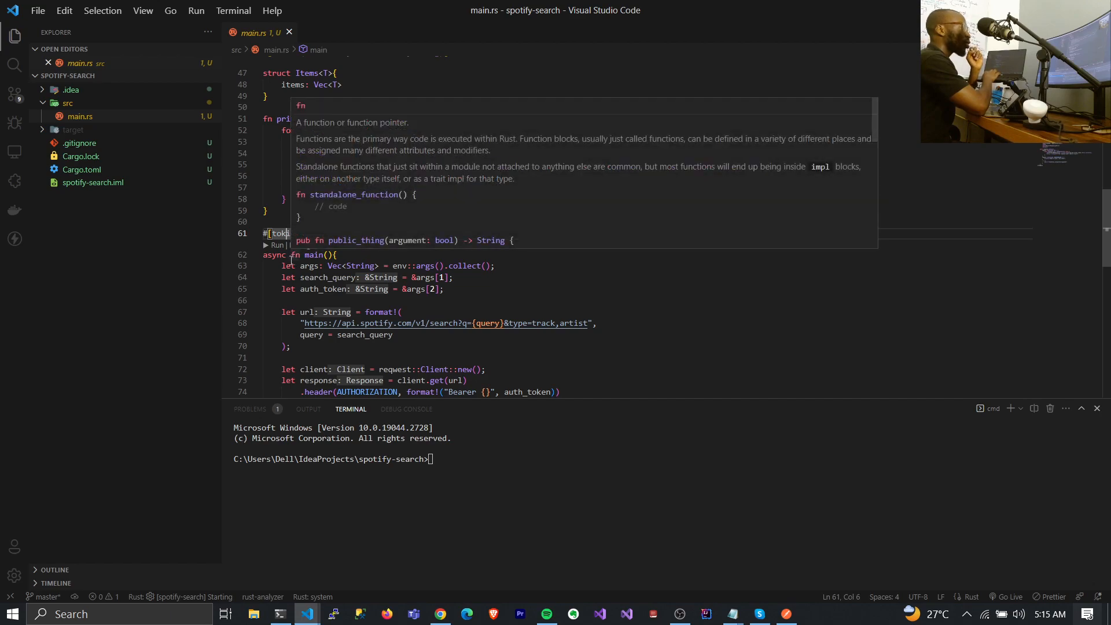
mouse_move(275, 254)
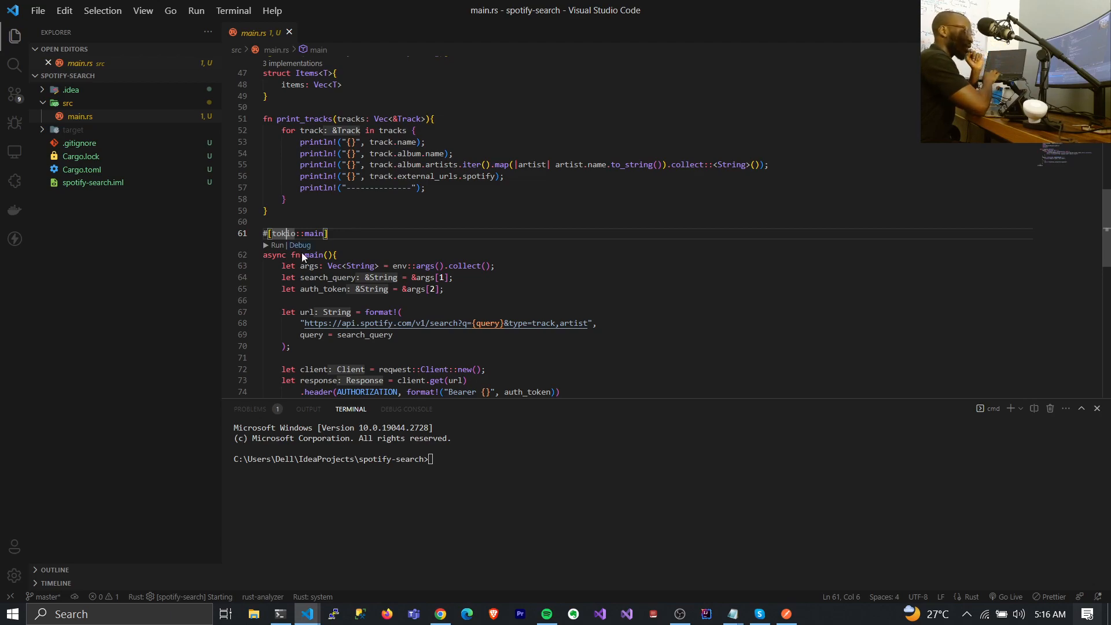
mouse_move(272, 254)
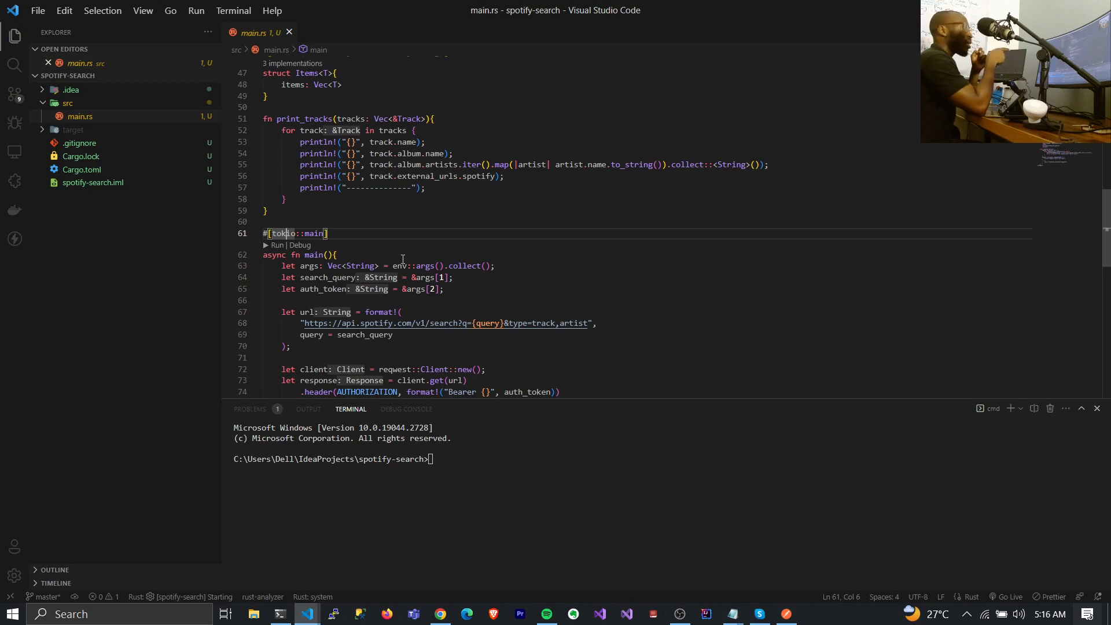
scroll(down, 3)
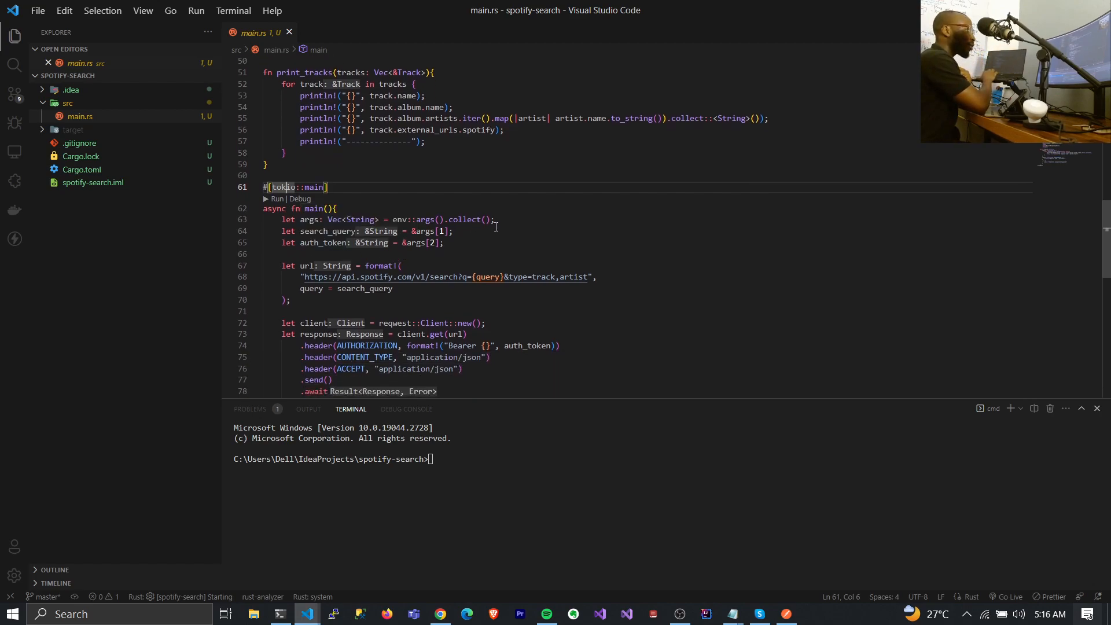
mouse_move(502, 220)
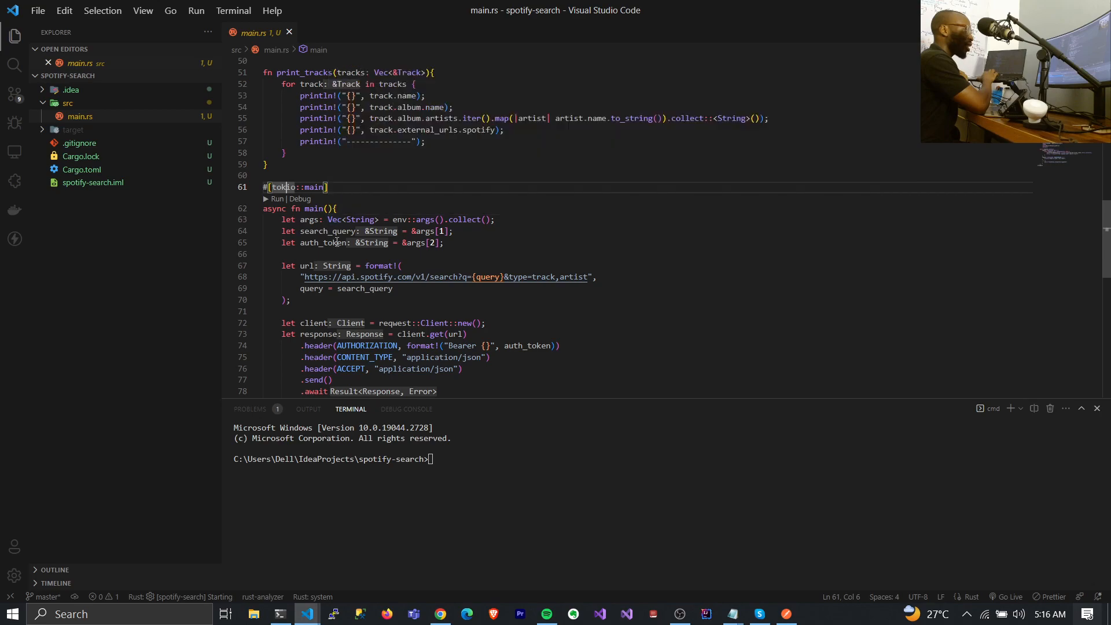
click(328, 219)
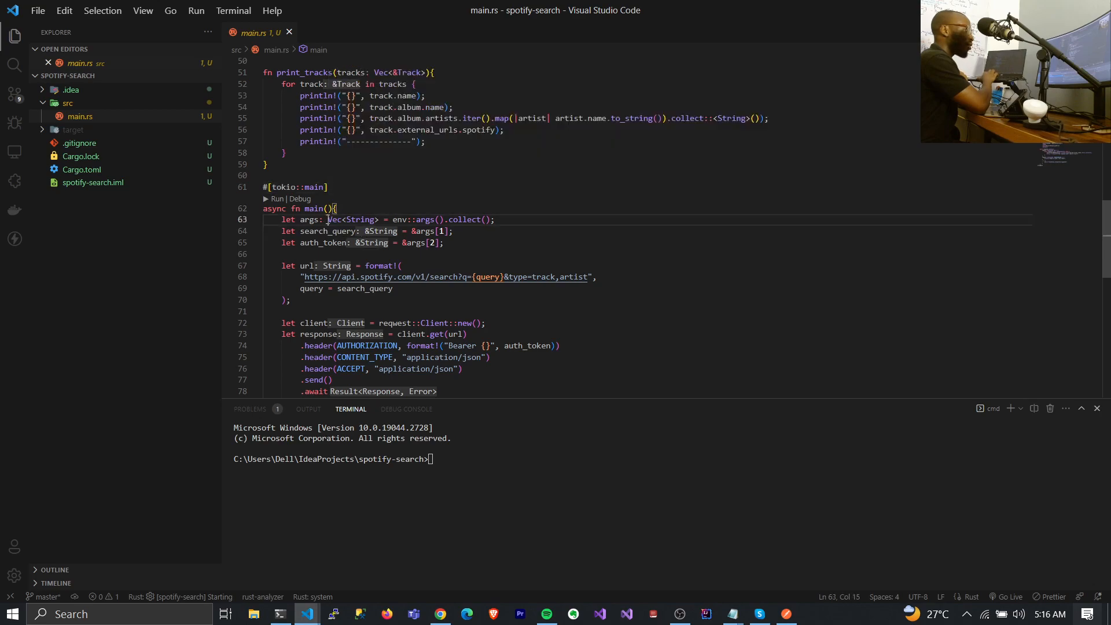
double_click(334, 219)
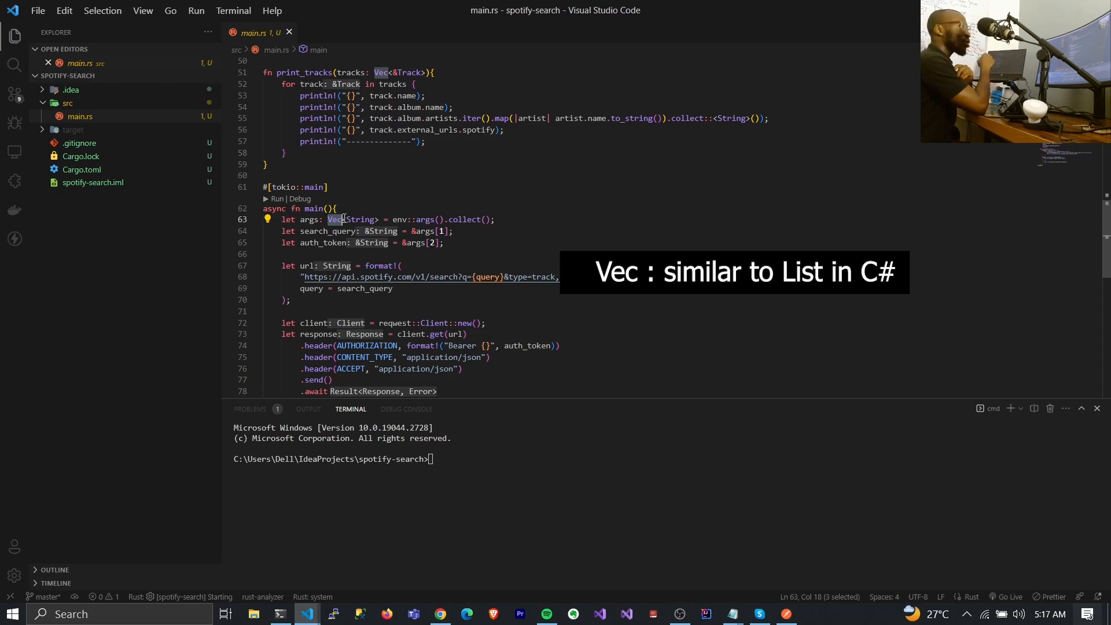
mouse_move(289, 219)
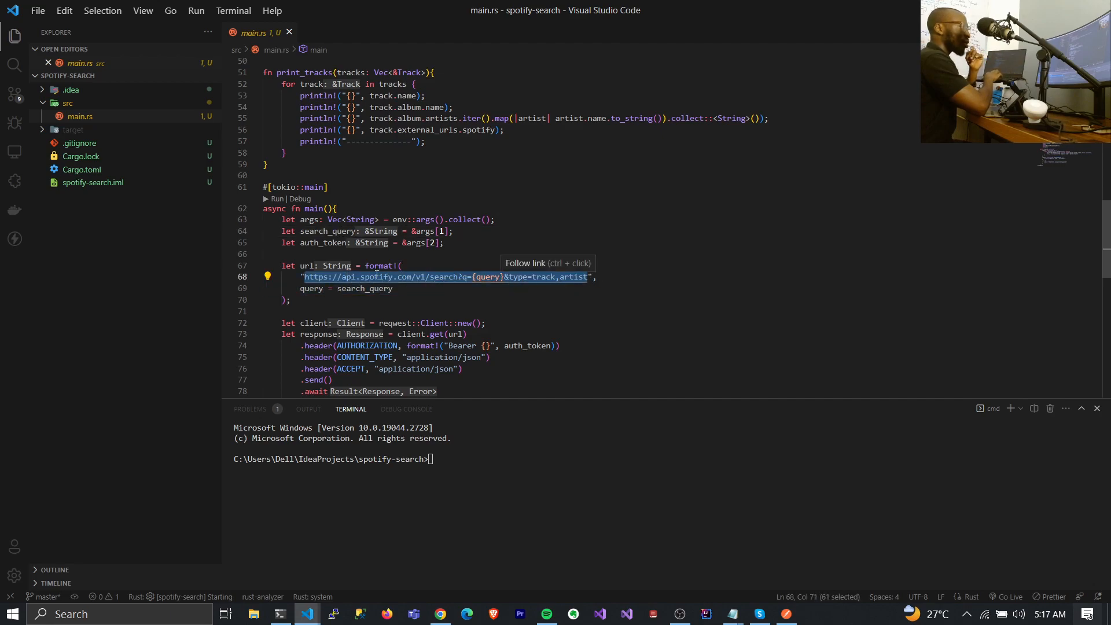
mouse_move(445, 306)
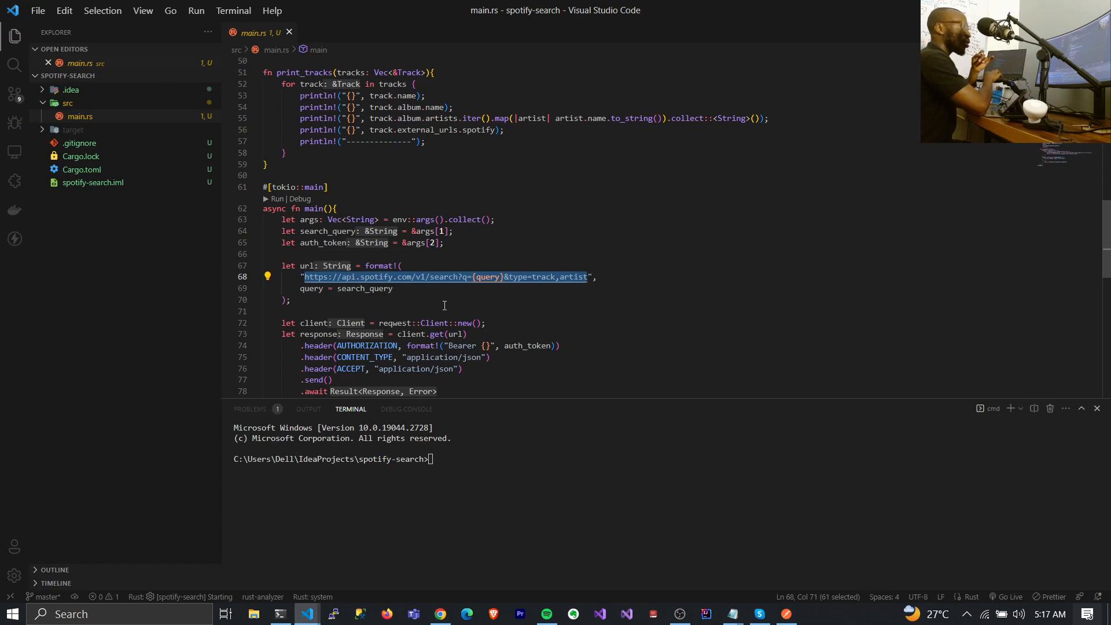
scroll(down, 3)
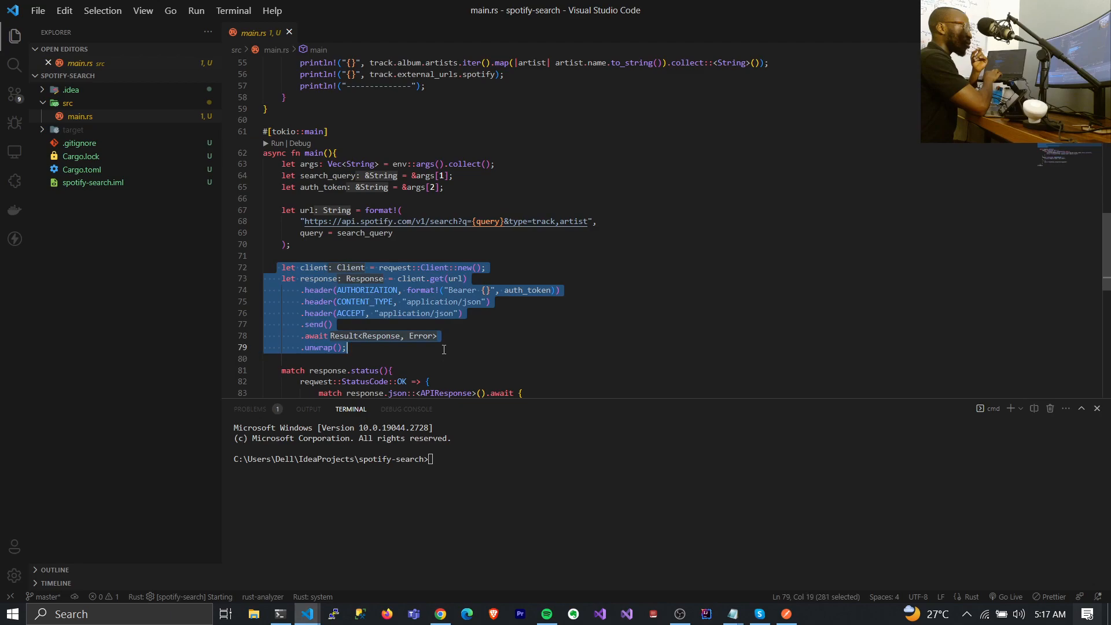
scroll(down, 3)
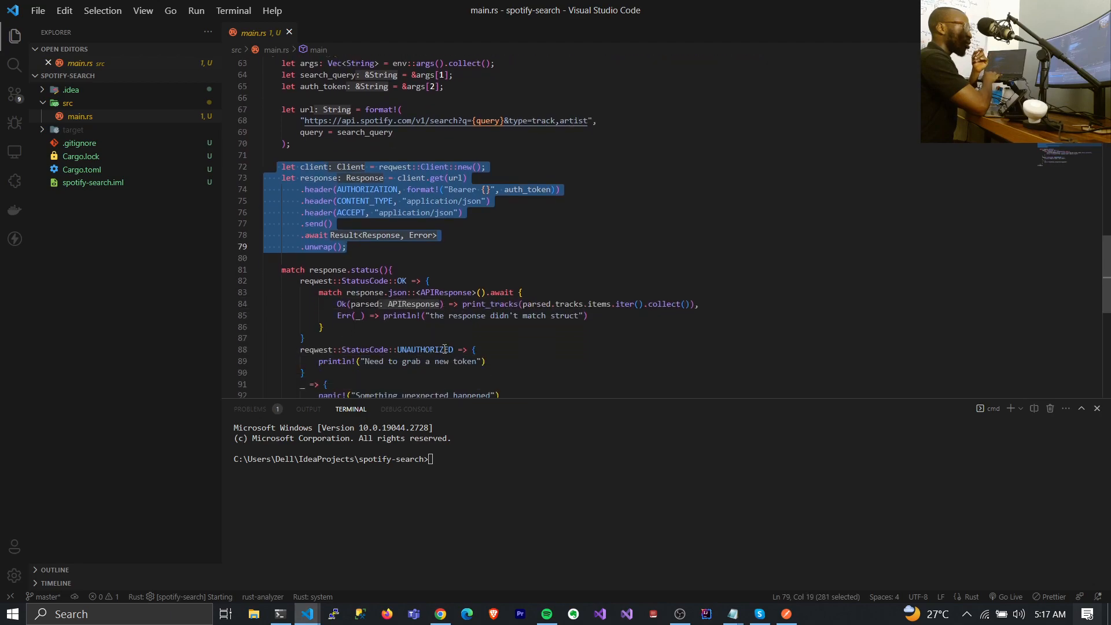
scroll(down, 3)
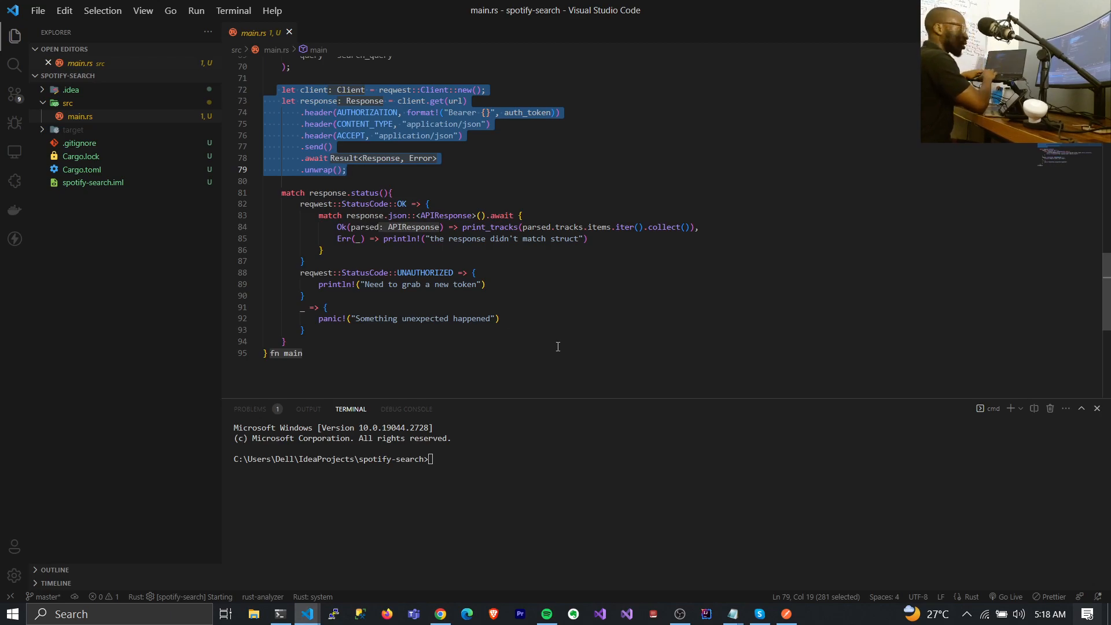
- Build and run spotify-search with cargo run, hitting an index-out-of-bounds panic at main.rs:64
text(cargo)
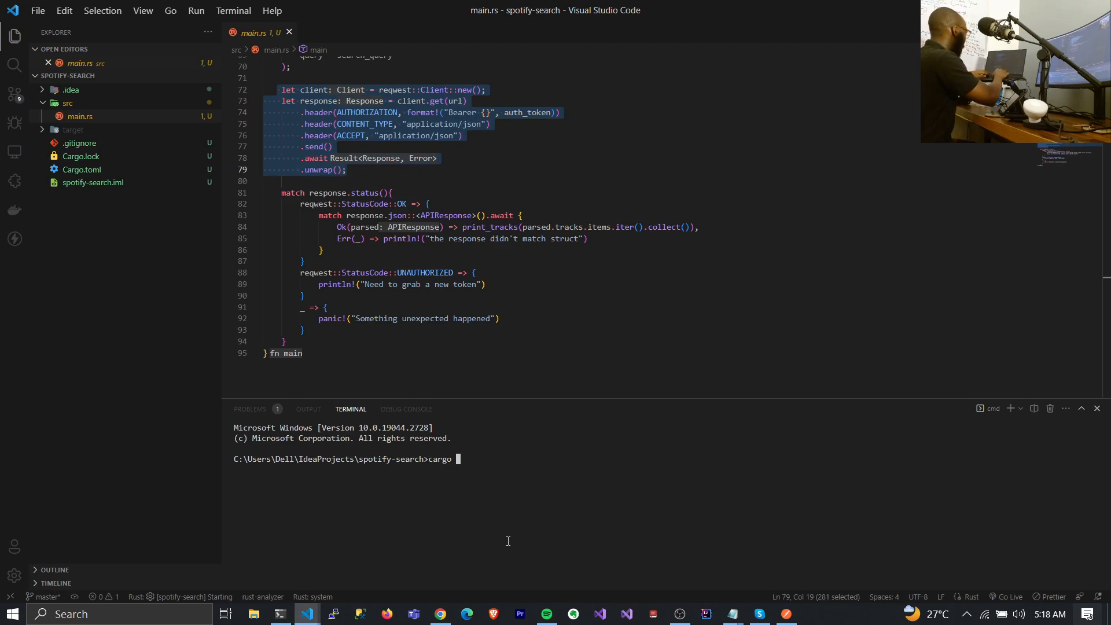
text(run)
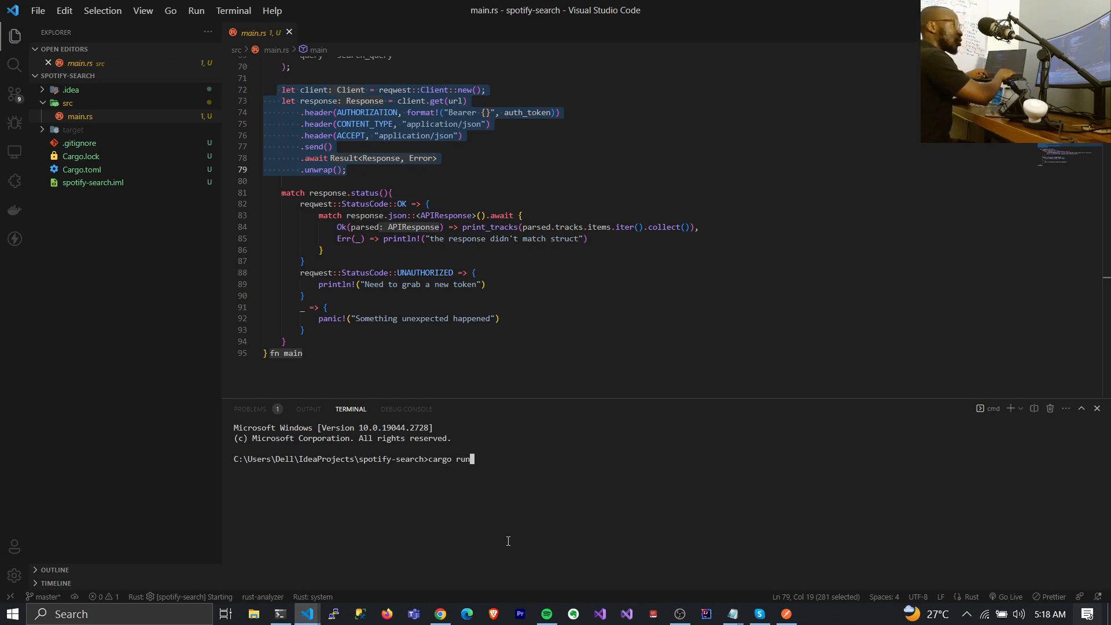
key(Return)
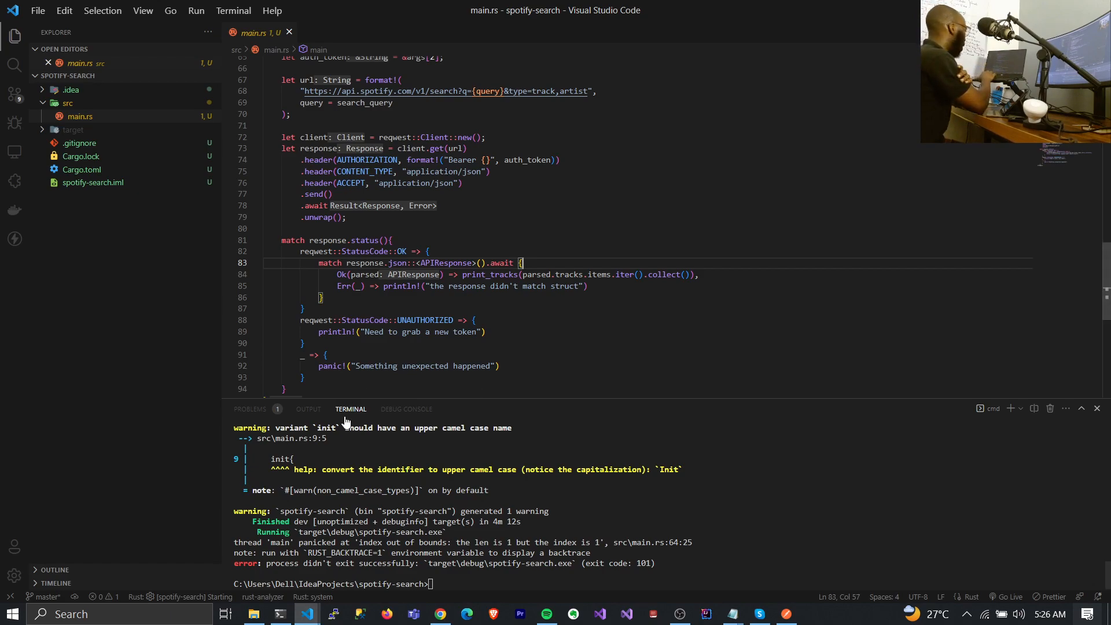
mouse_move(441, 614)
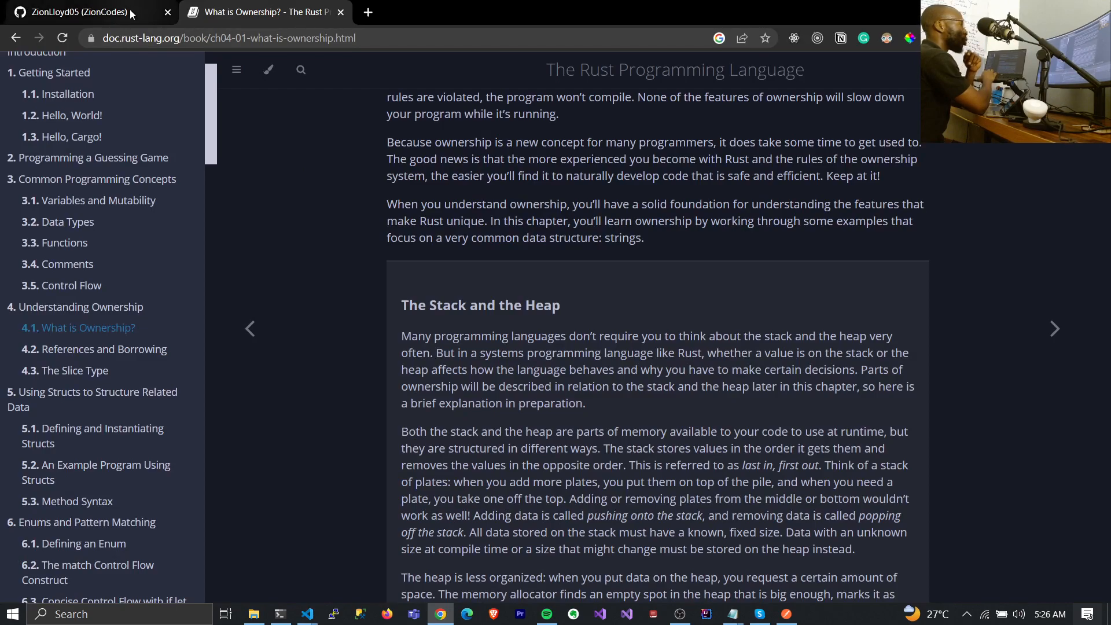
- Switch Chrome to the ZionLloyd05 GitHub profile tab with its pinned repositories
click(78, 12)
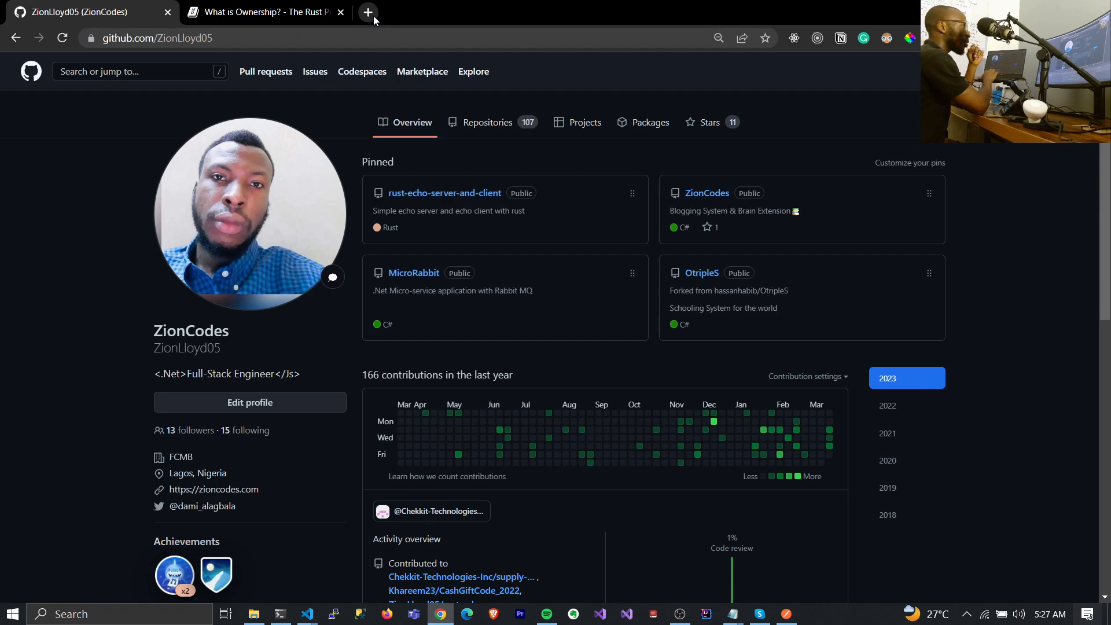
mouse_move(789, 17)
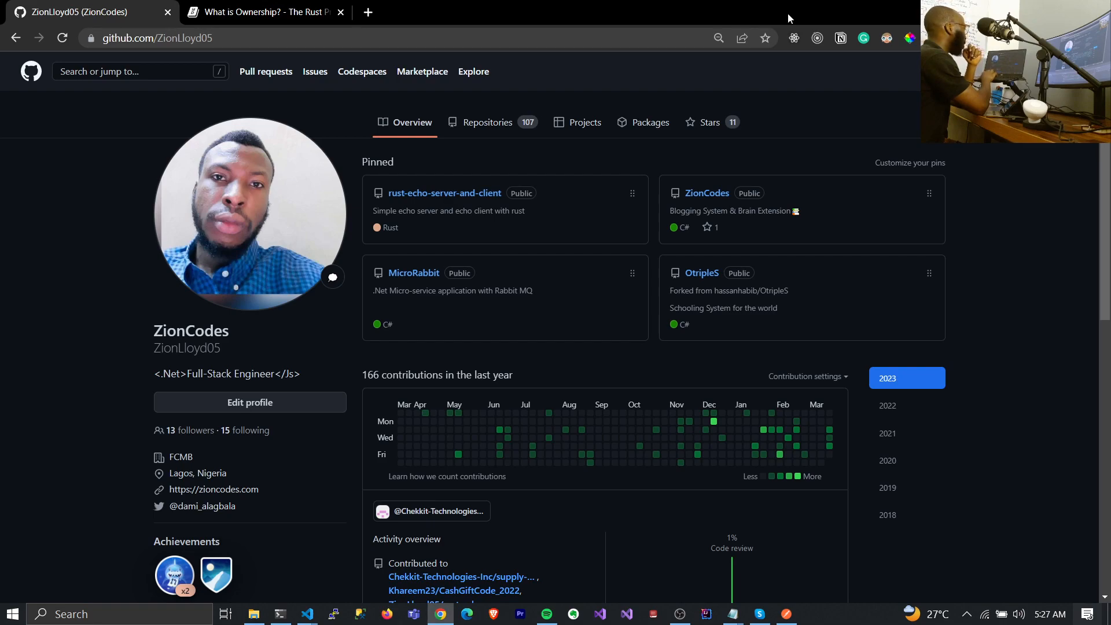
- Bring VS Code forward and open storm_grok-main from its Recent Folders list
click(307, 613)
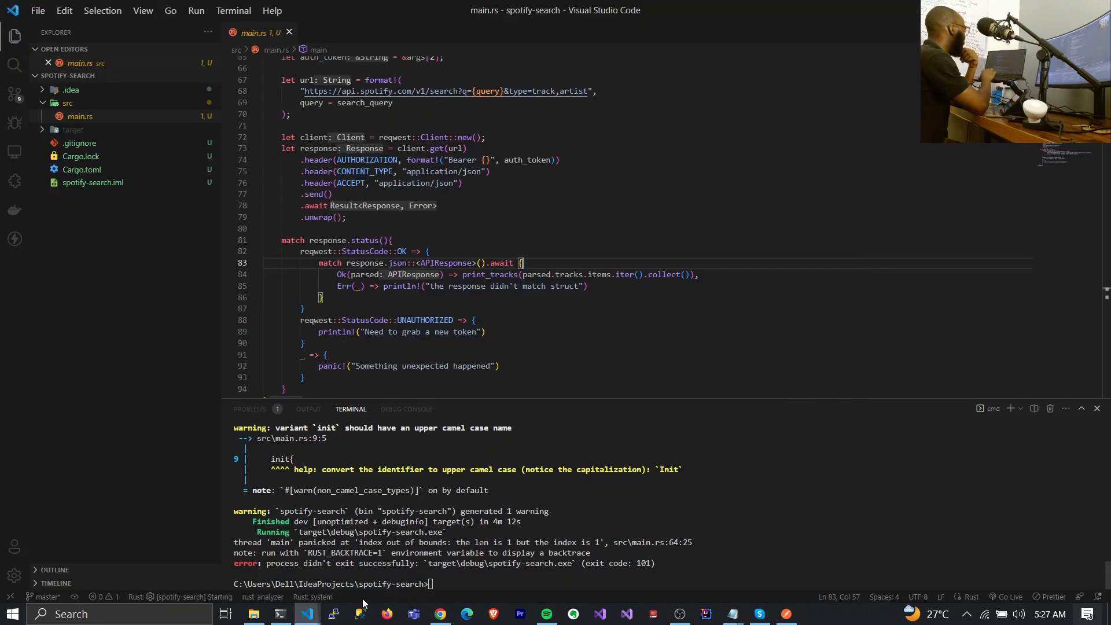
mouse_move(306, 614)
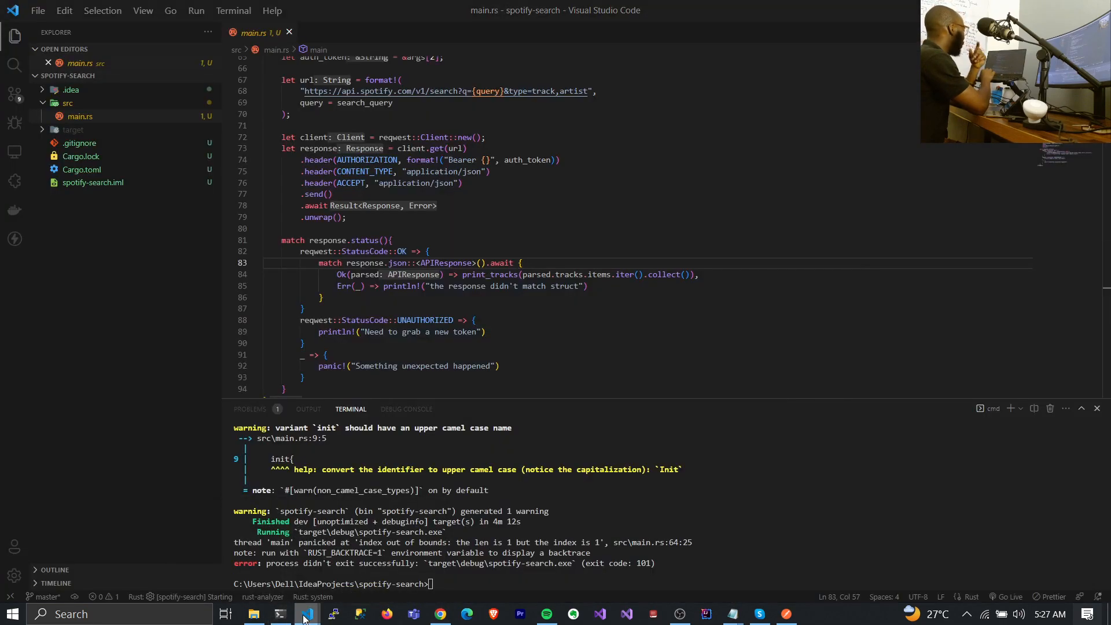
right_click(306, 614)
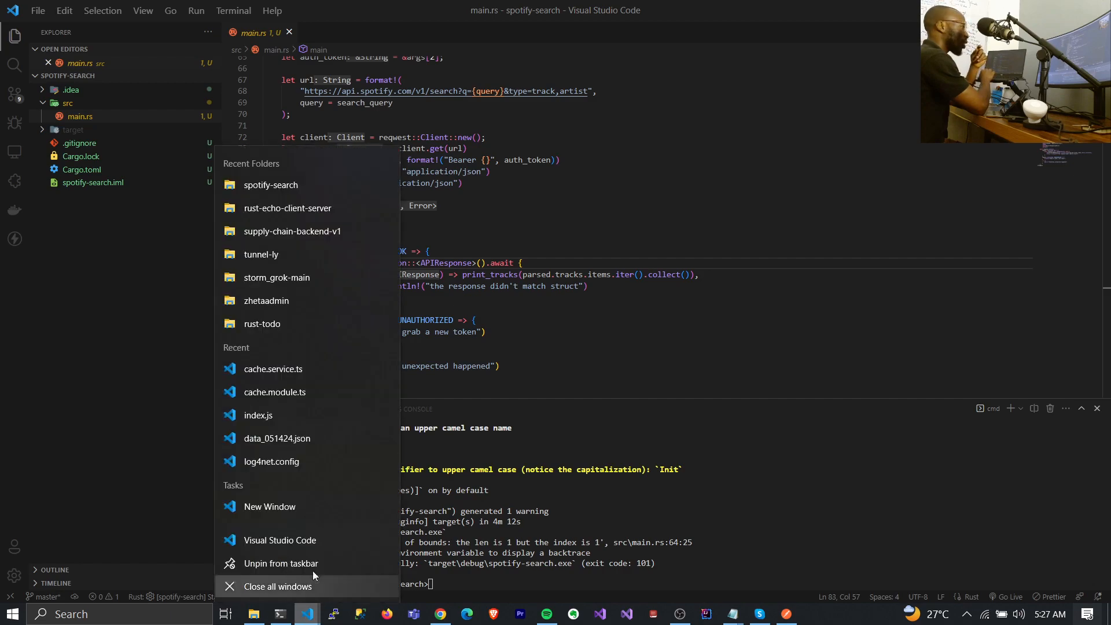
mouse_move(277, 277)
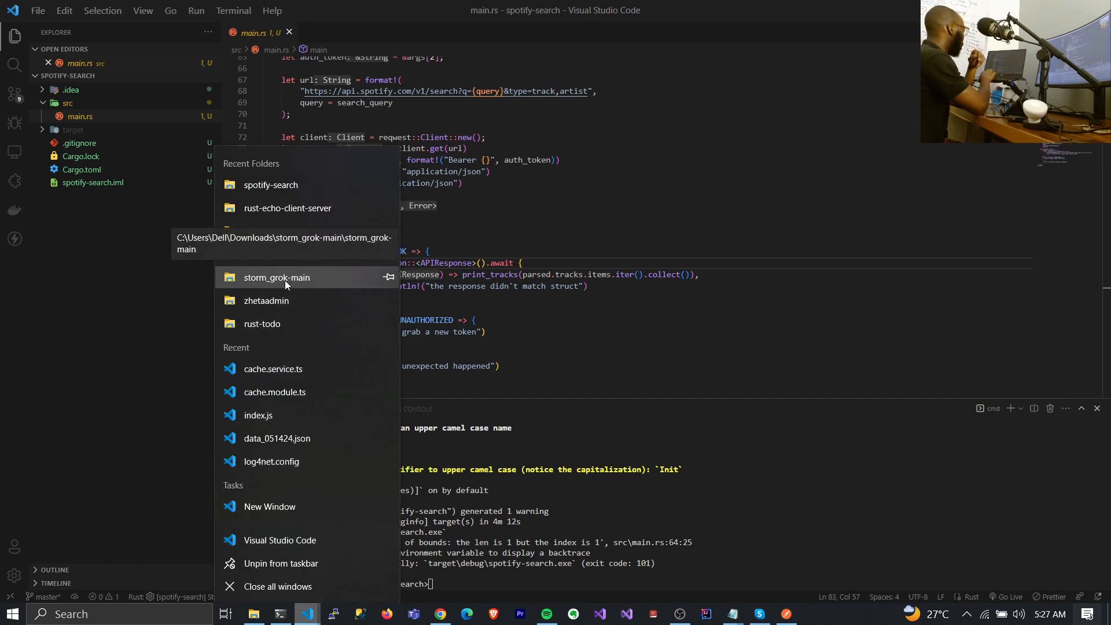
mouse_move(312, 253)
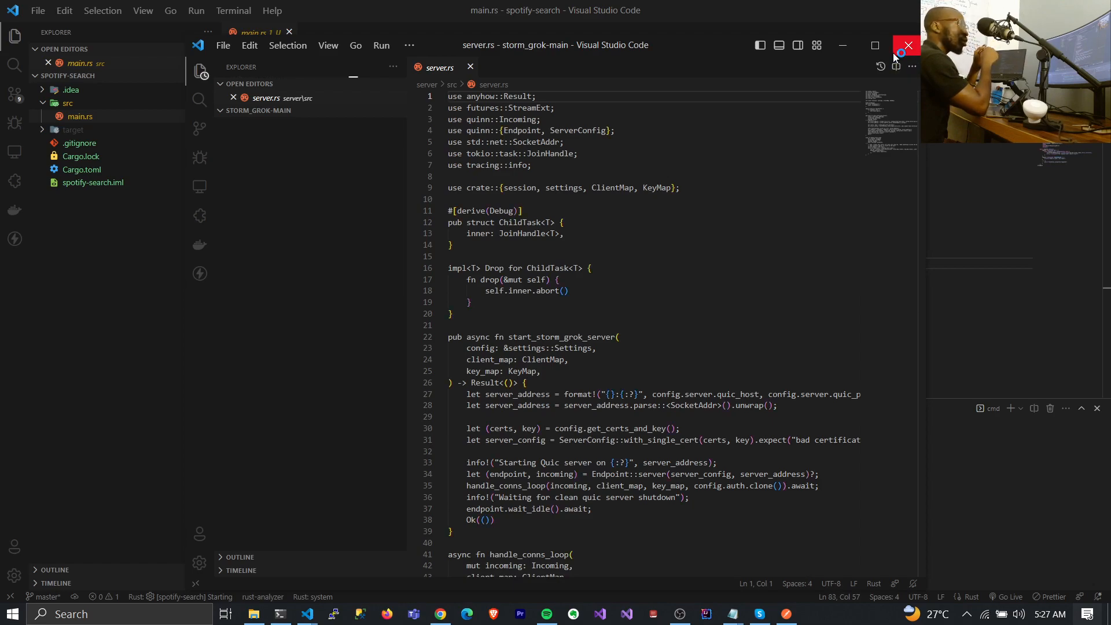
- Maximize the storm_grok-main window and scroll through the QUIC server code in server.rs
click(259, 110)
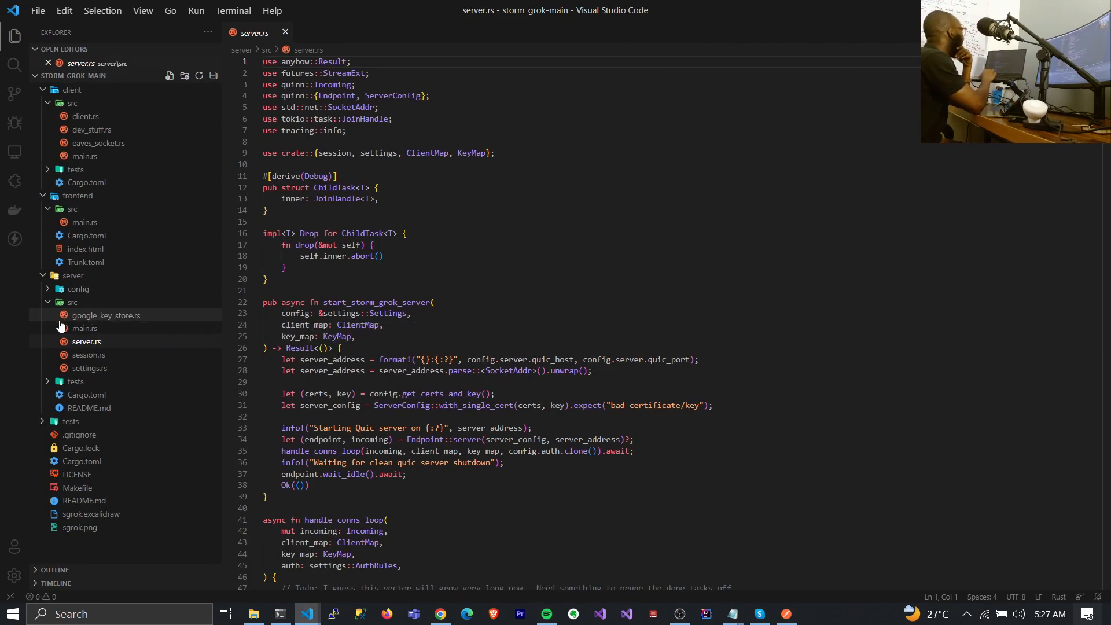
mouse_move(83, 328)
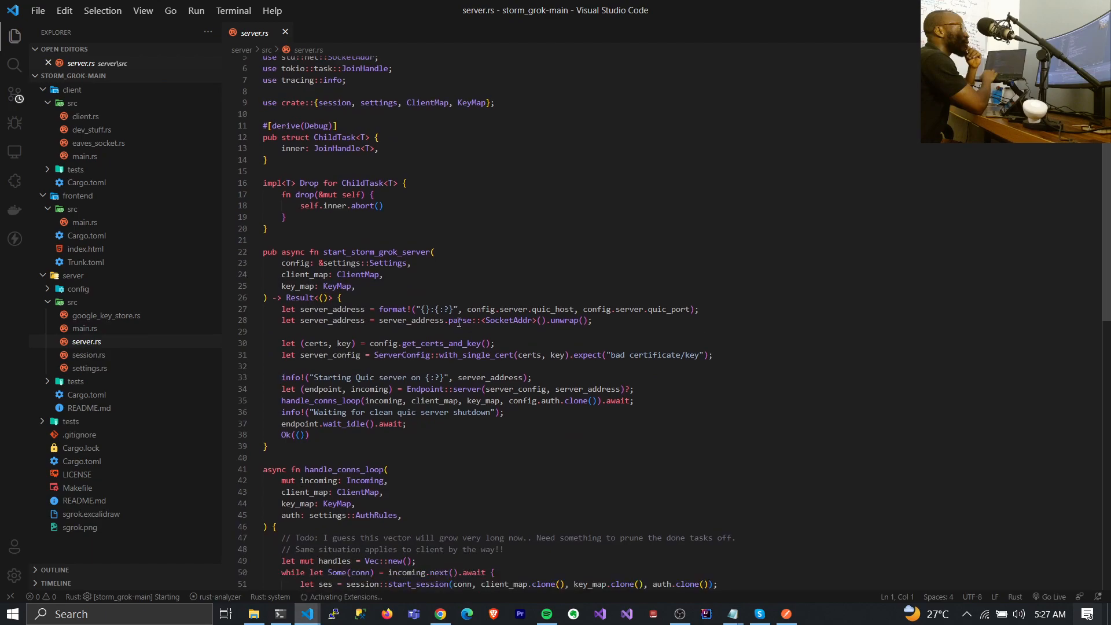
scroll(down, 3)
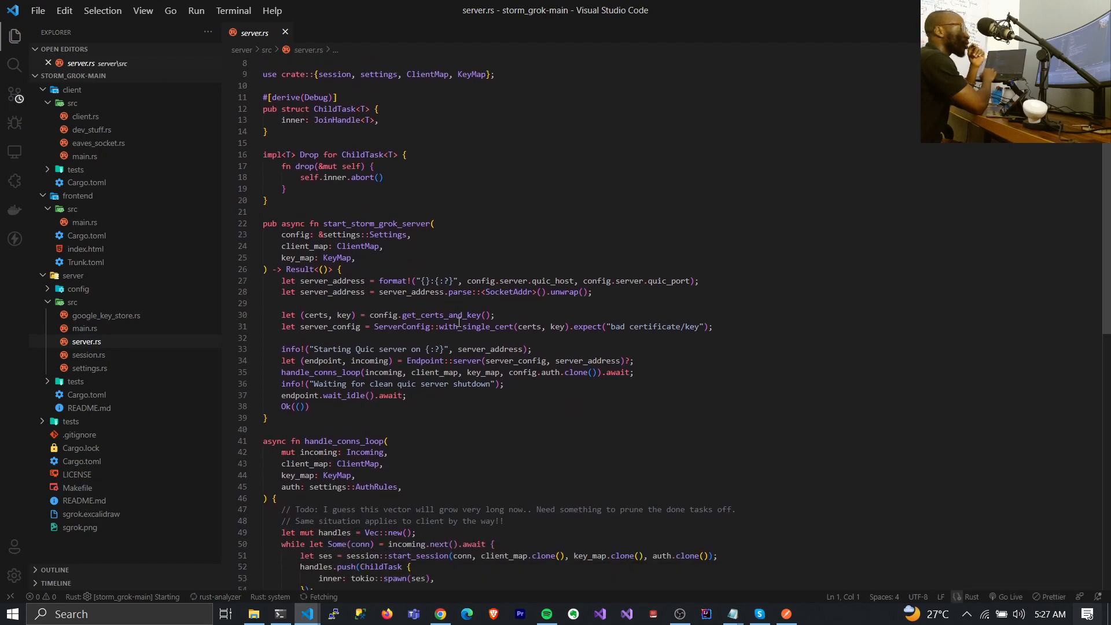
scroll(down, 3)
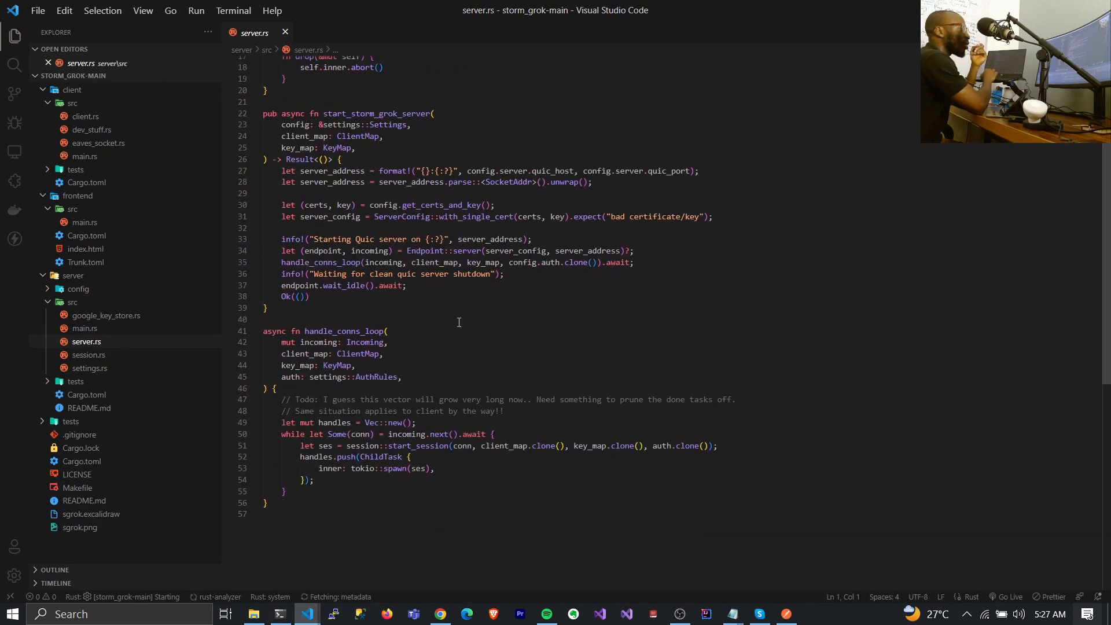
scroll(up, 3)
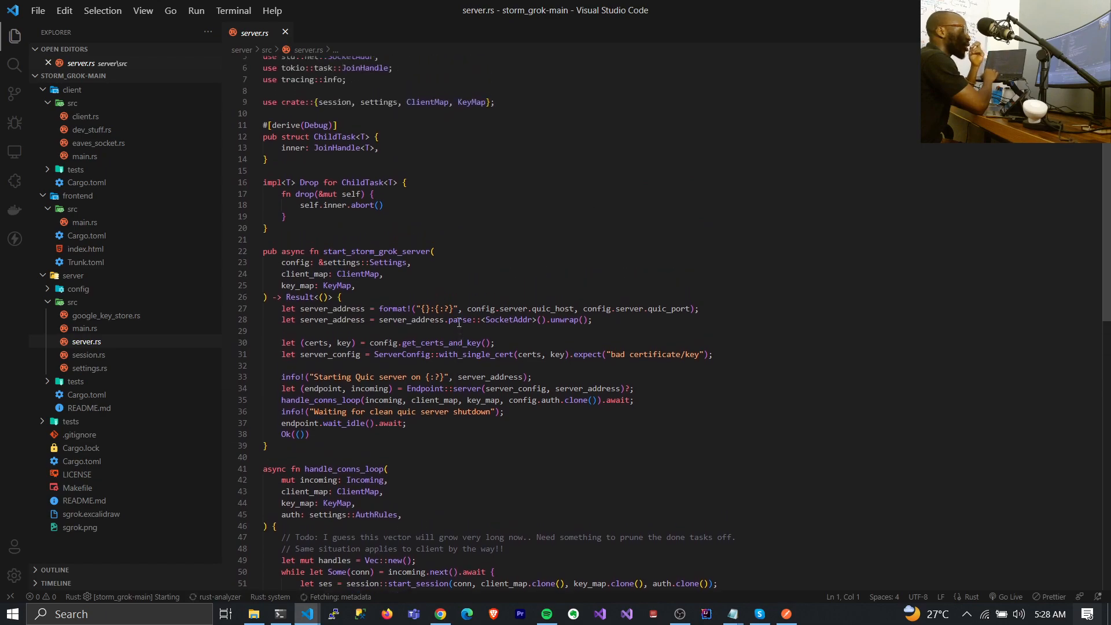
scroll(up, 3)
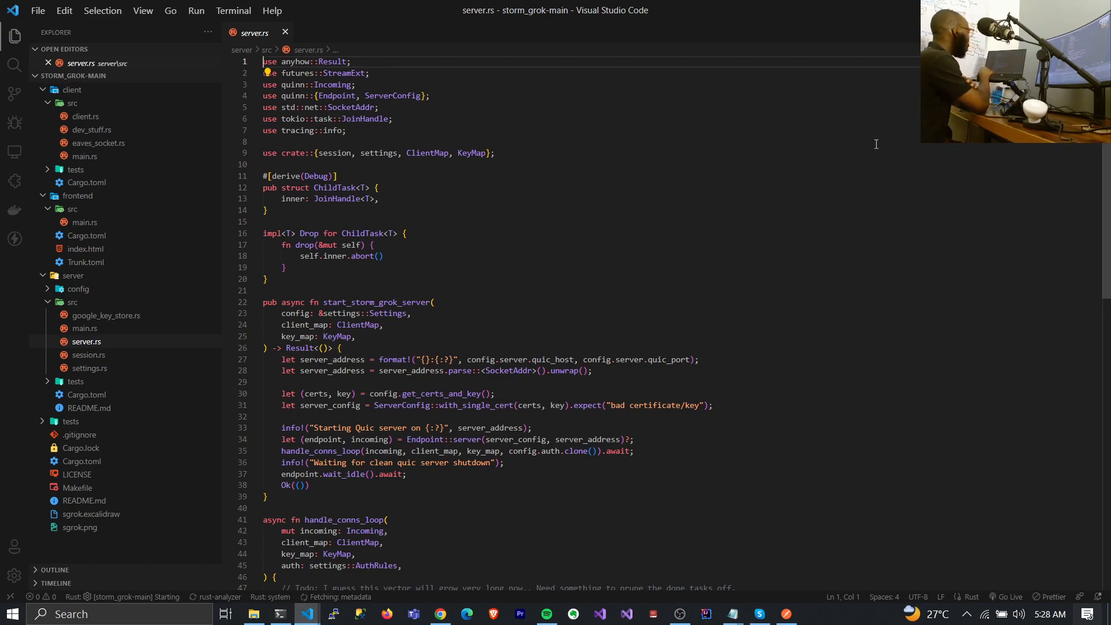
mouse_move(781, 318)
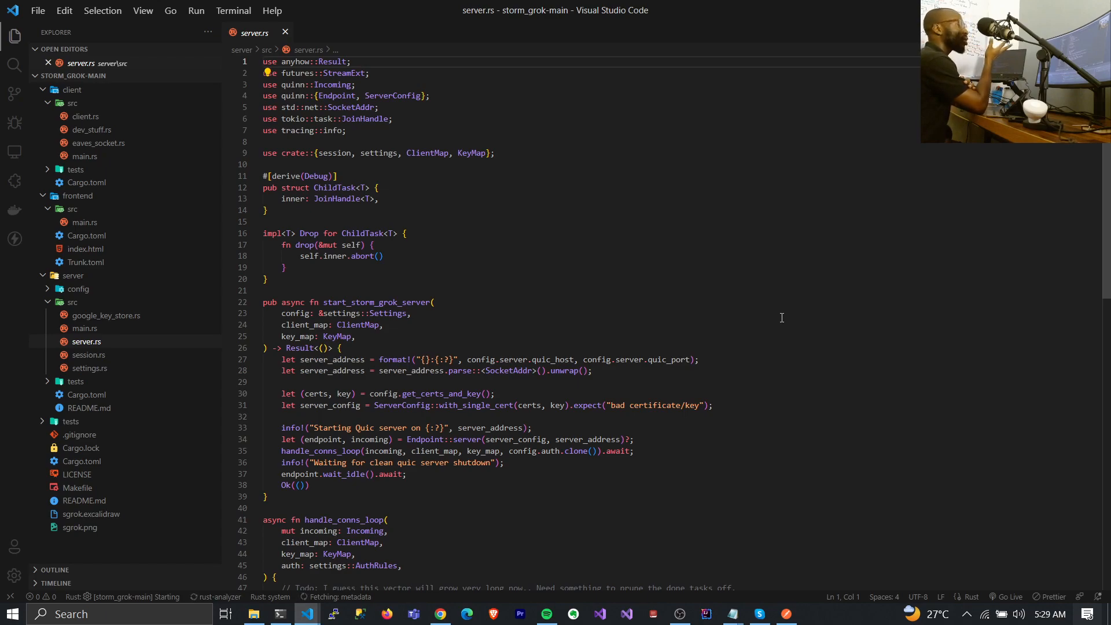
- Switch to Chrome for a Google search on 'echo server'
click(440, 614)
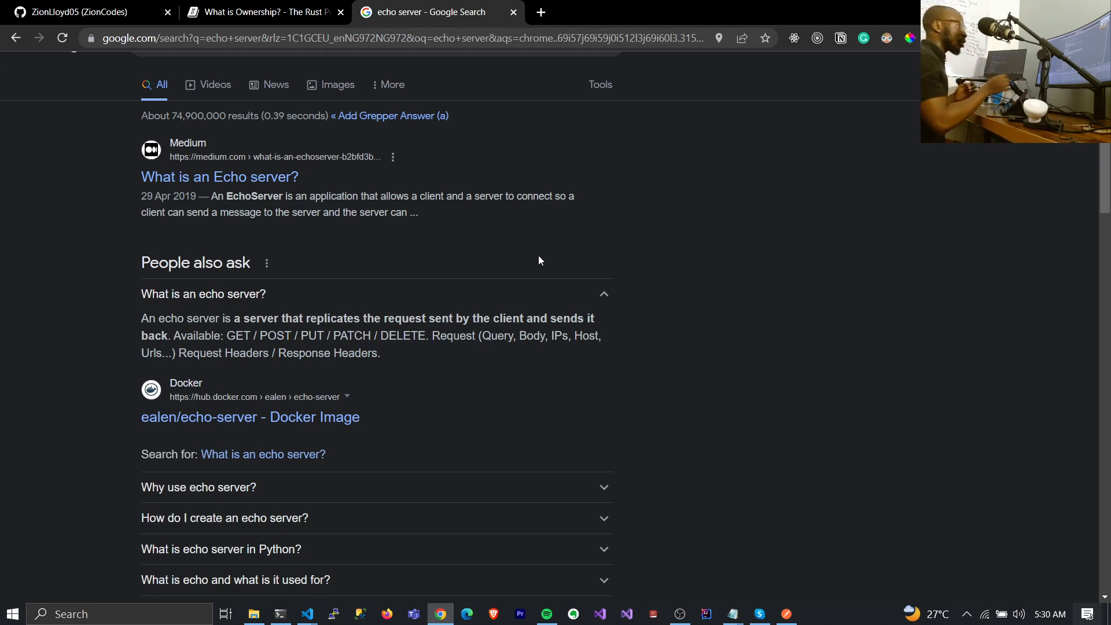
- Read the rust-echo-client-server README.md, then view the echo server's tokio main.rs
click(306, 614)
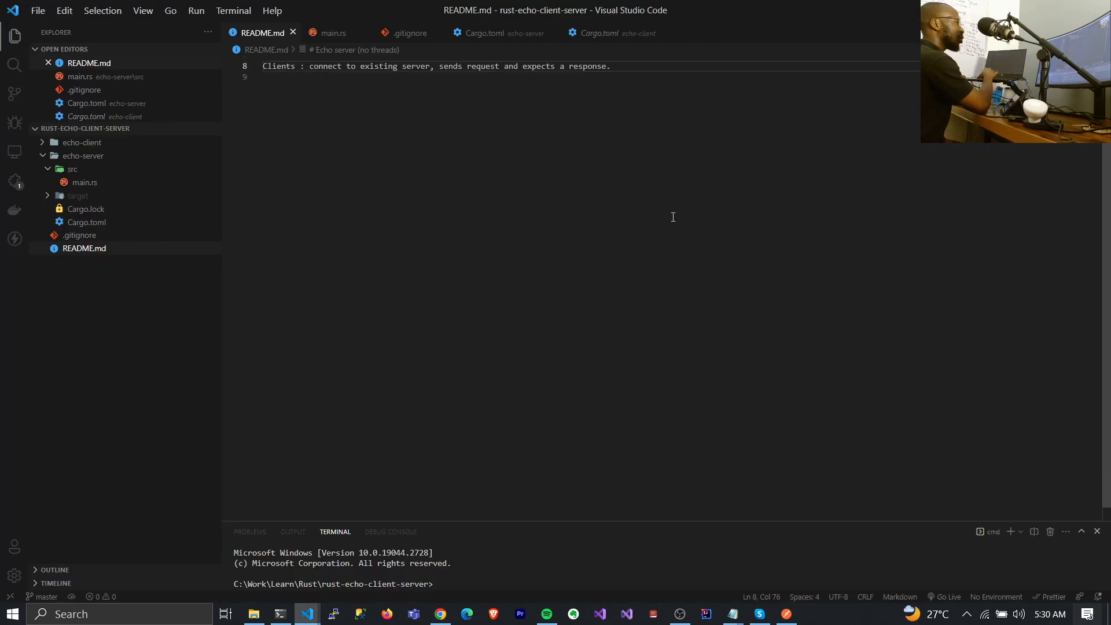
scroll(up, 3)
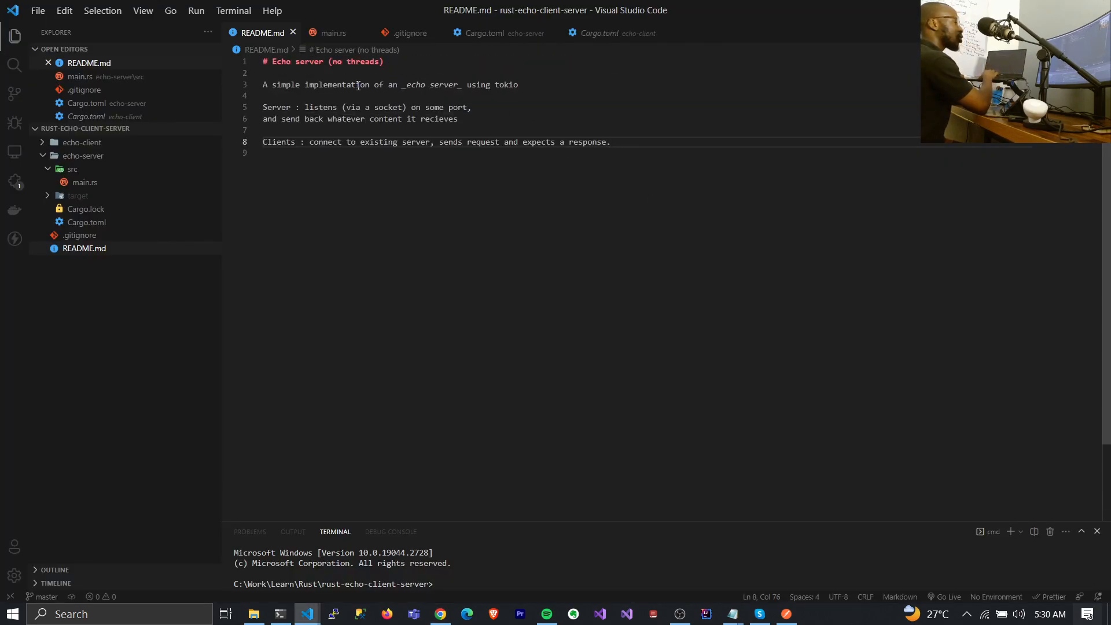
double_click(335, 85)
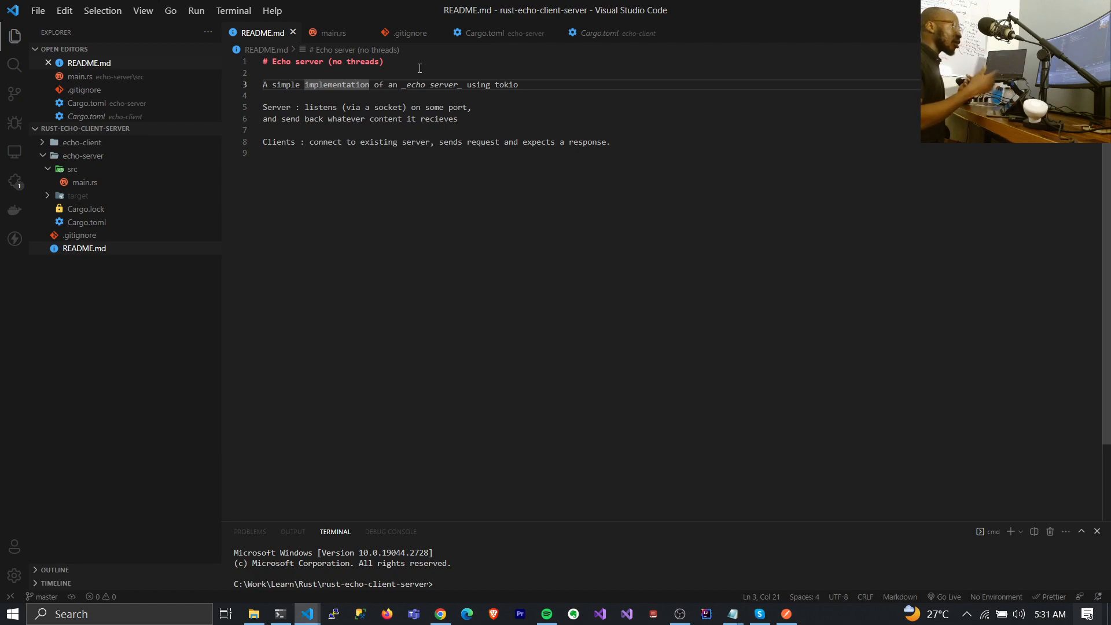
click(333, 32)
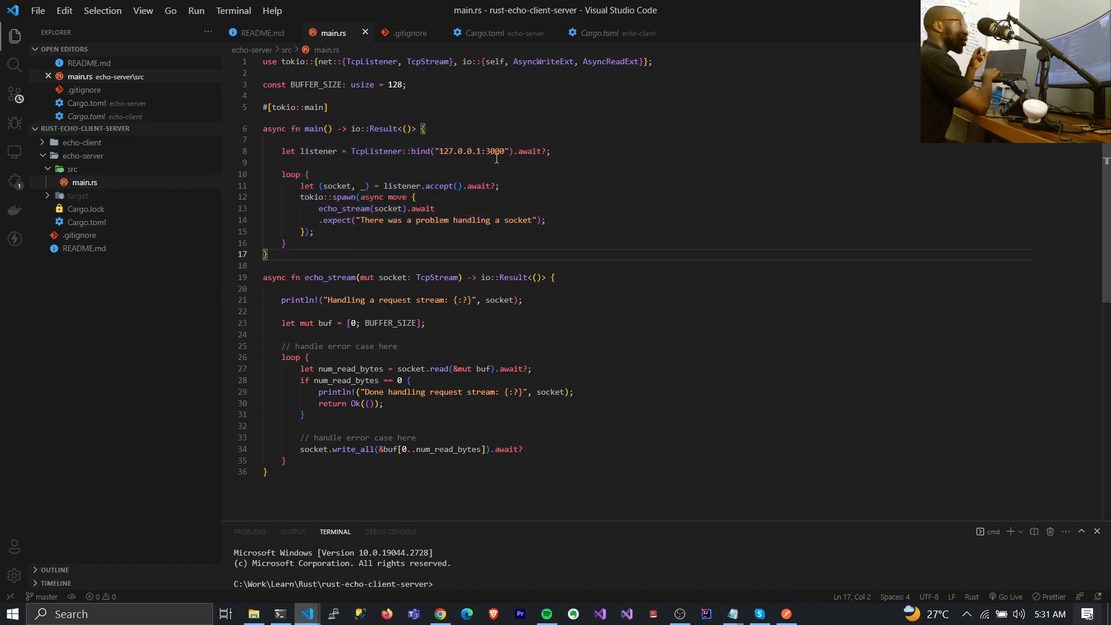
click(484, 151)
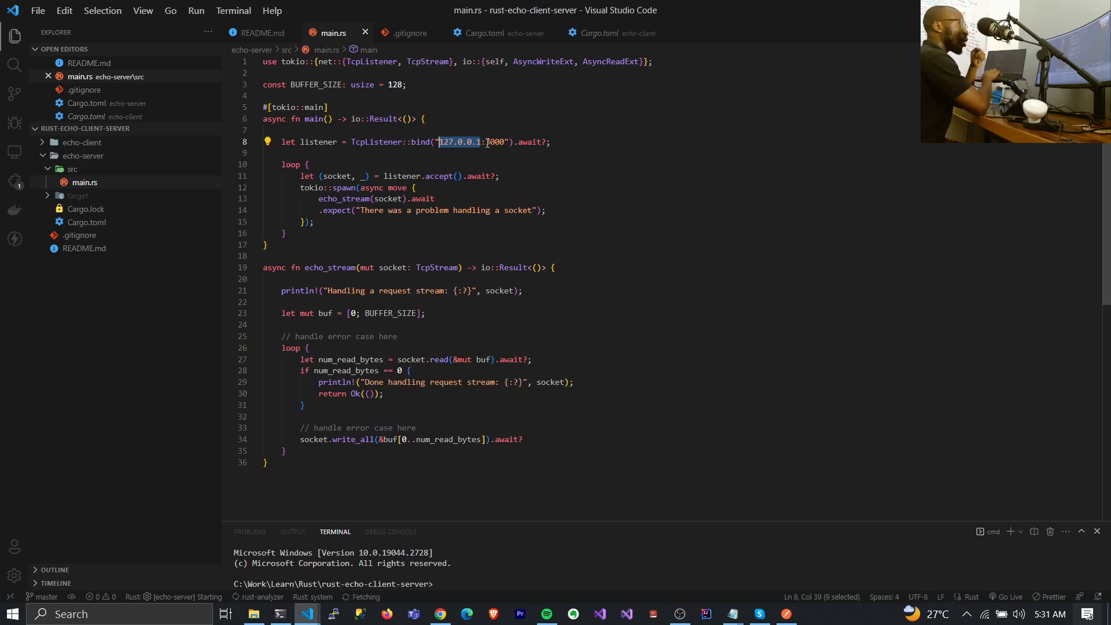
text(3000)
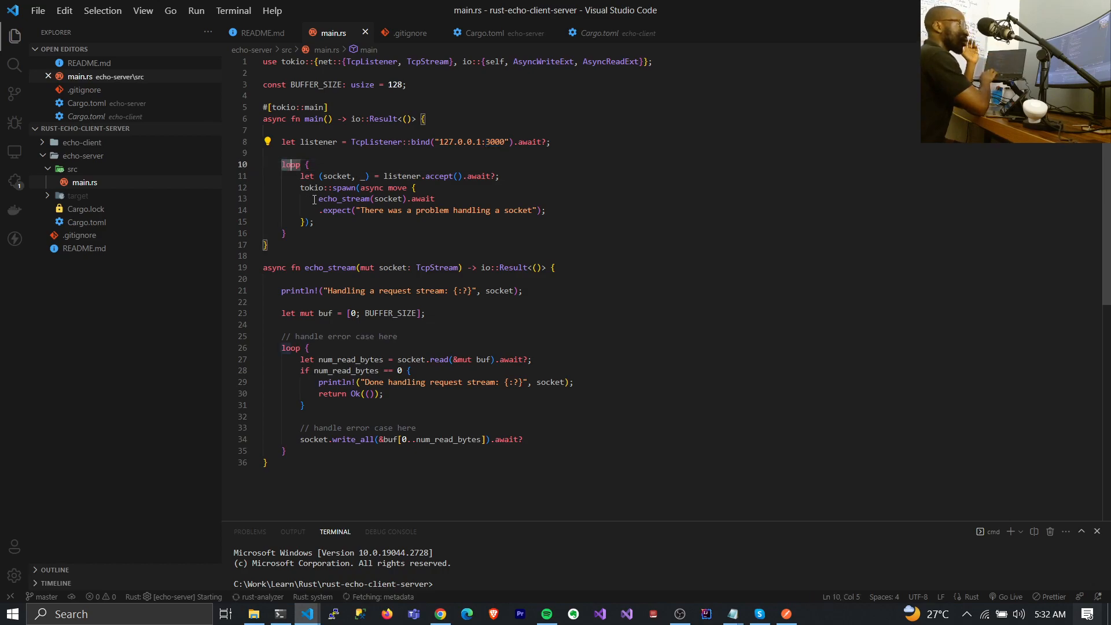
drag(281, 163, 284, 233)
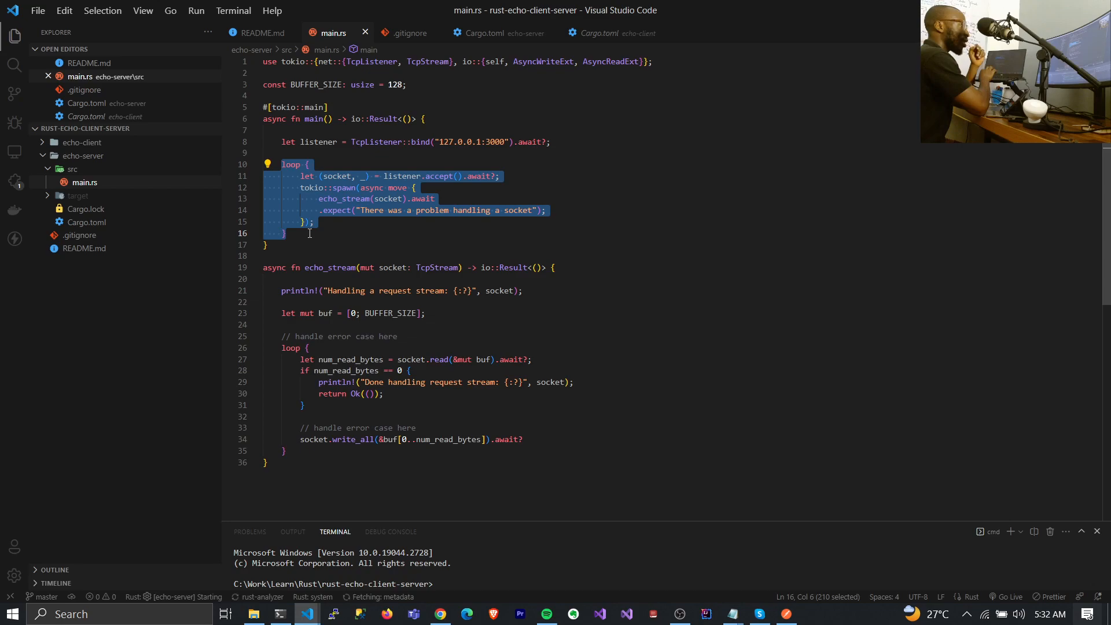
right_click(308, 234)
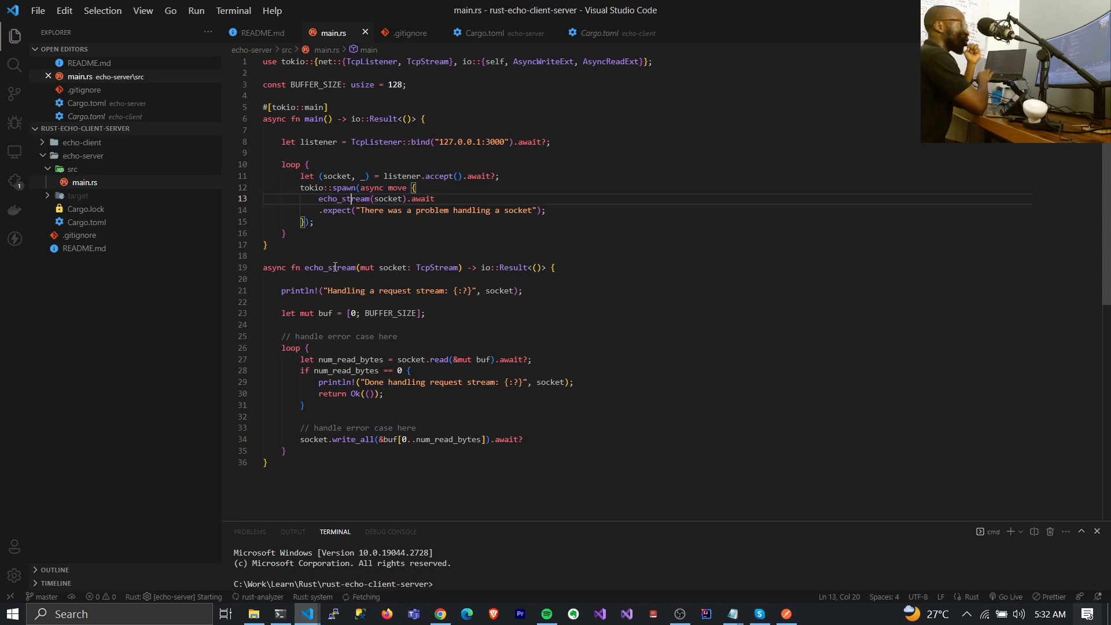
click(308, 268)
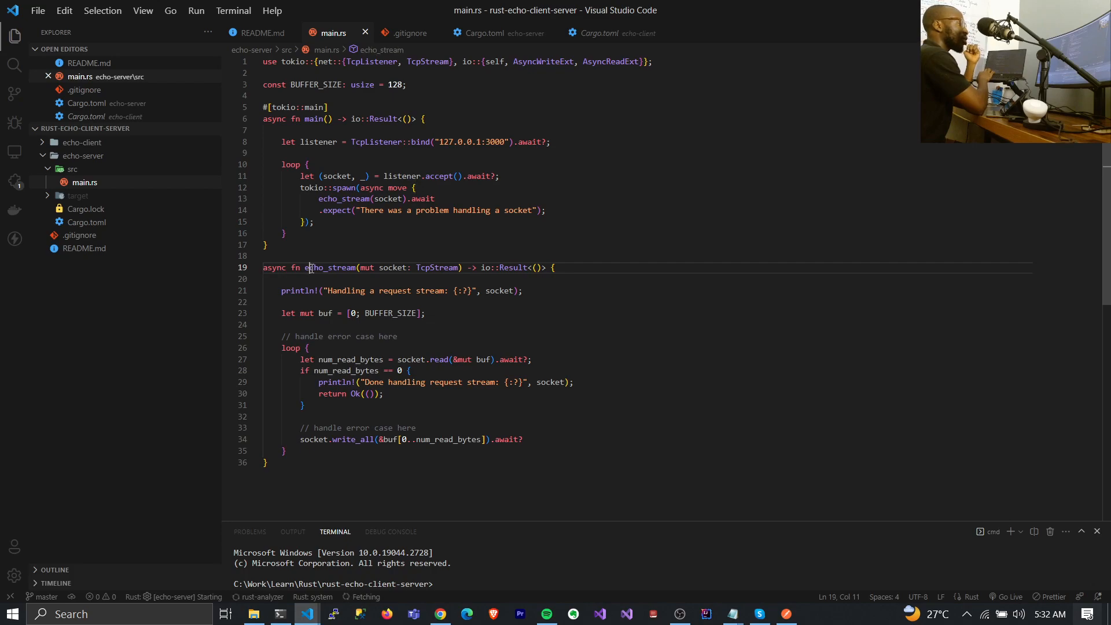
double_click(331, 268)
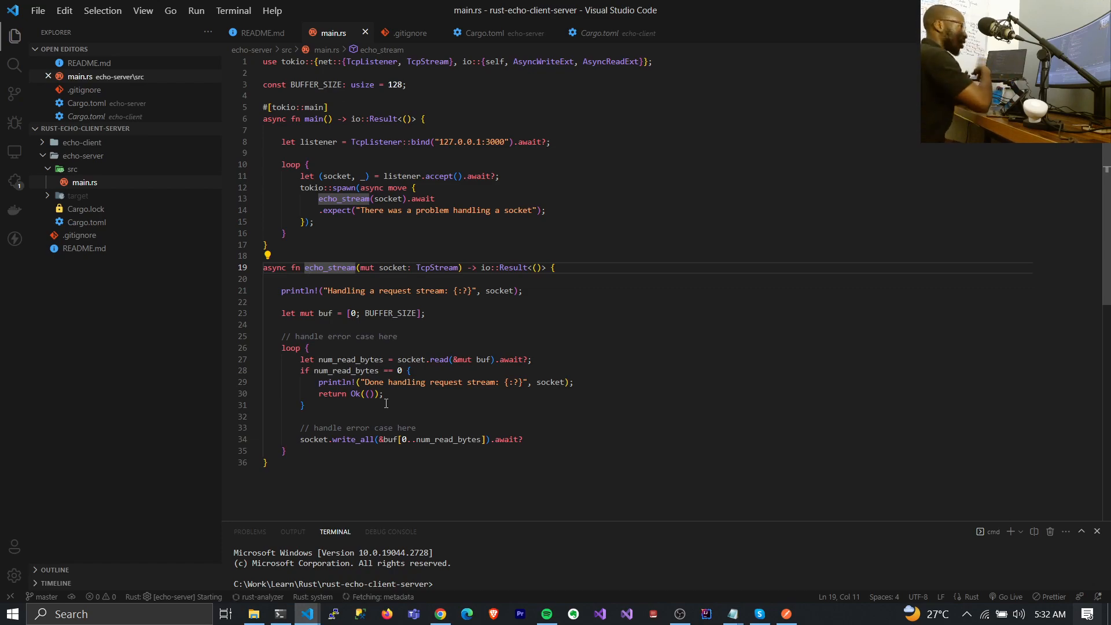
mouse_move(537, 550)
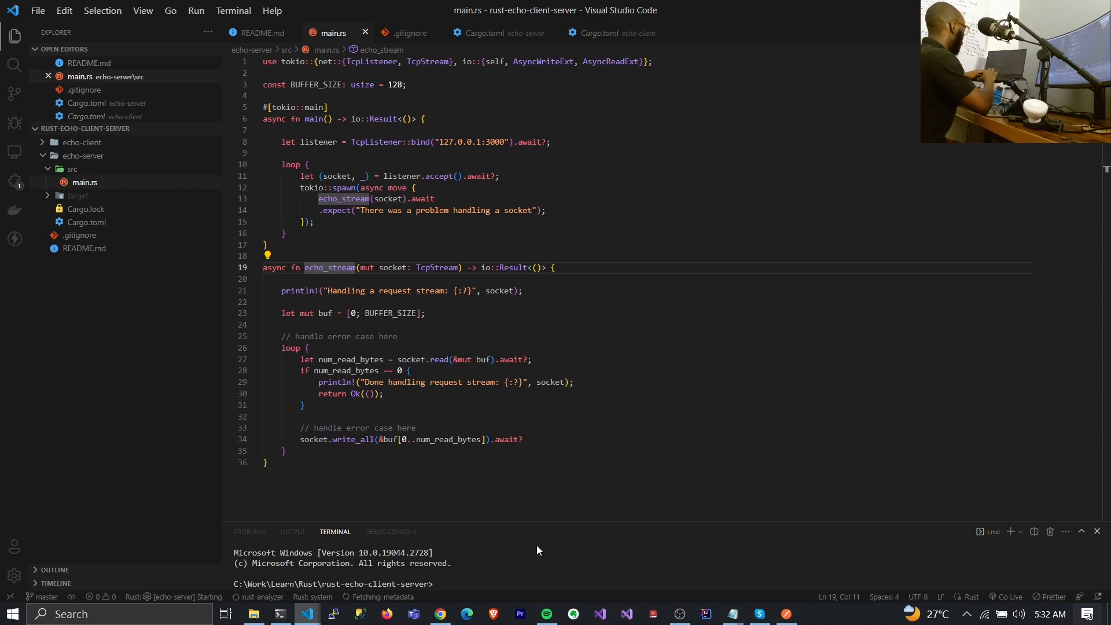
- After cargo fails at the project root, cd into echo-server and start cargo run
text(cargo run)
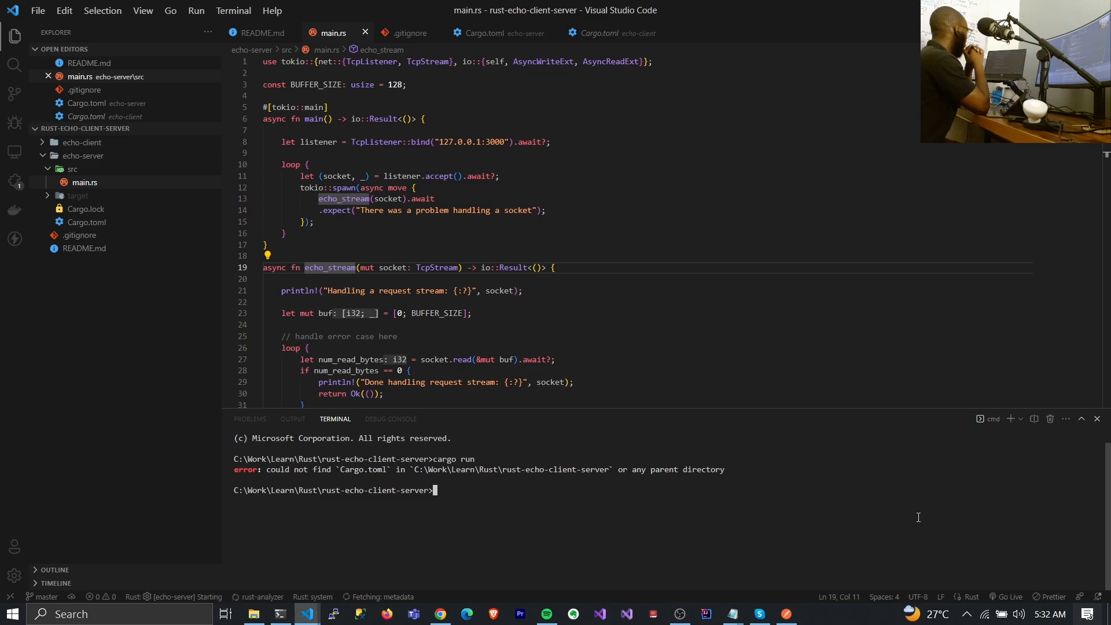
text(cd)
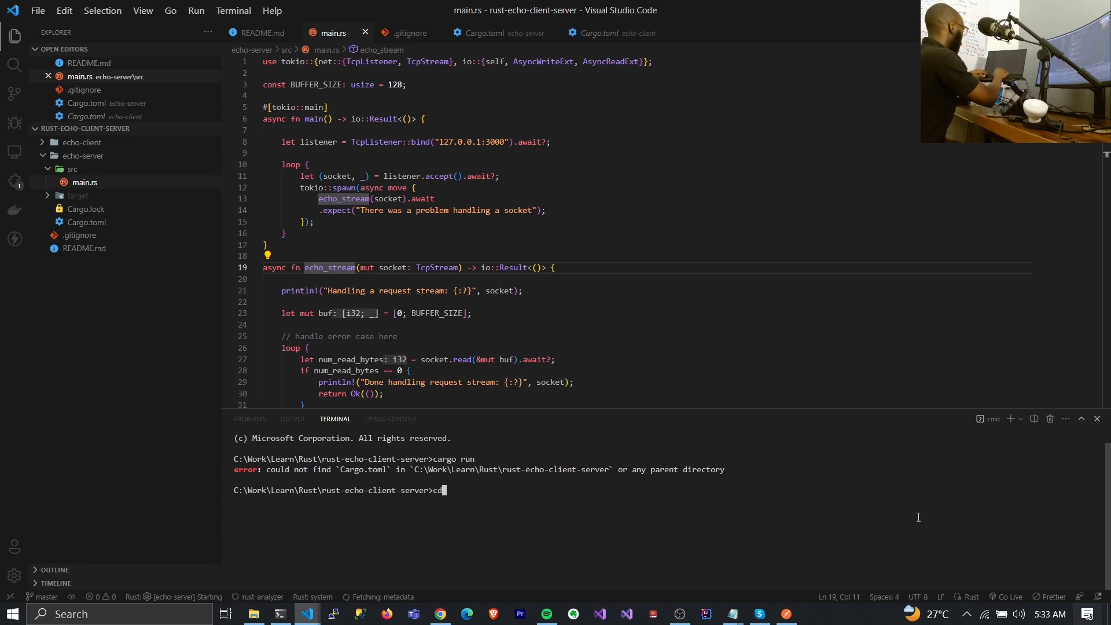
text(echo)
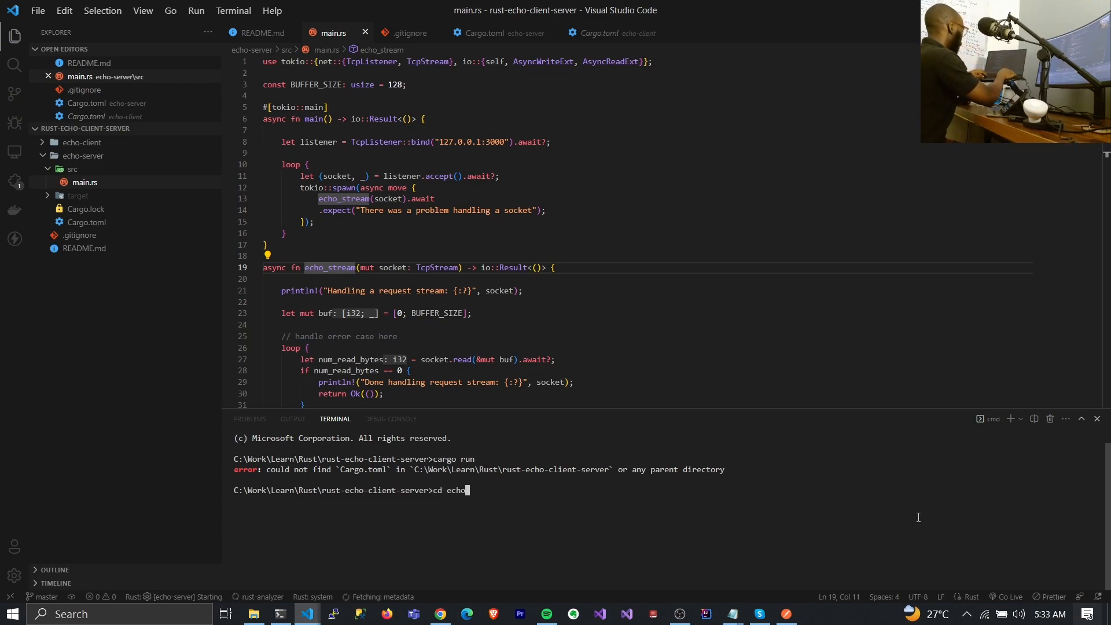
text(-client)
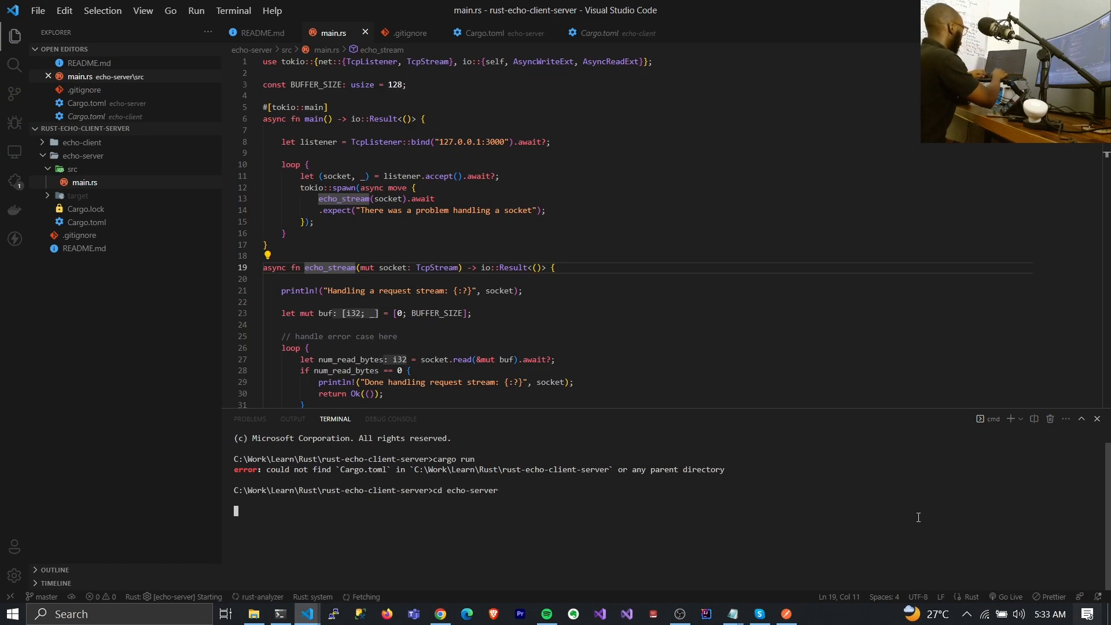
key(Return)
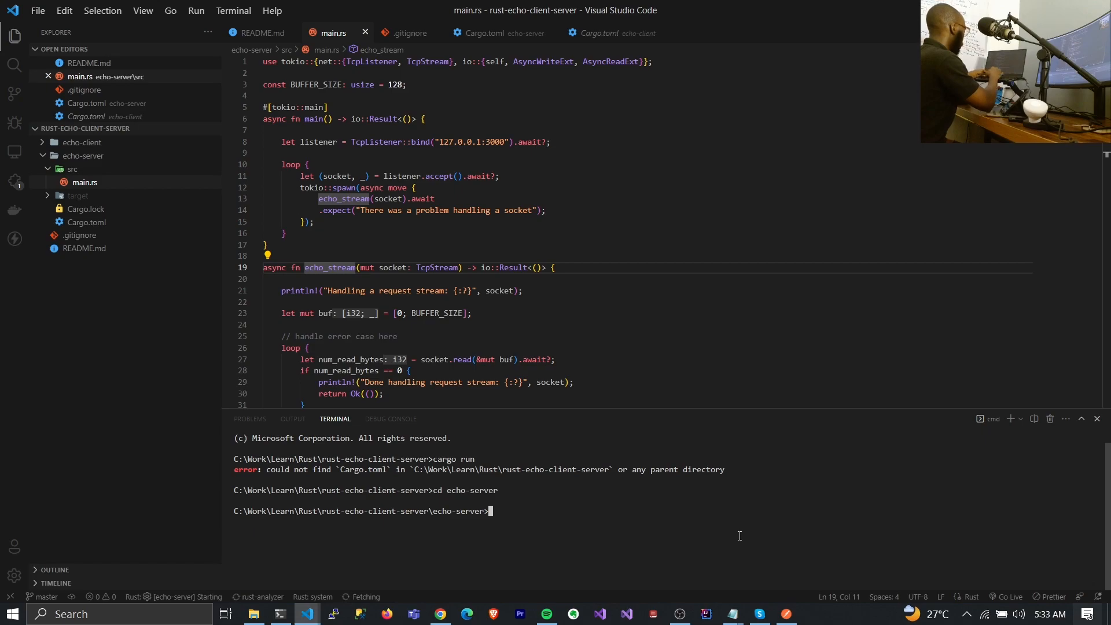
text(cargo run)
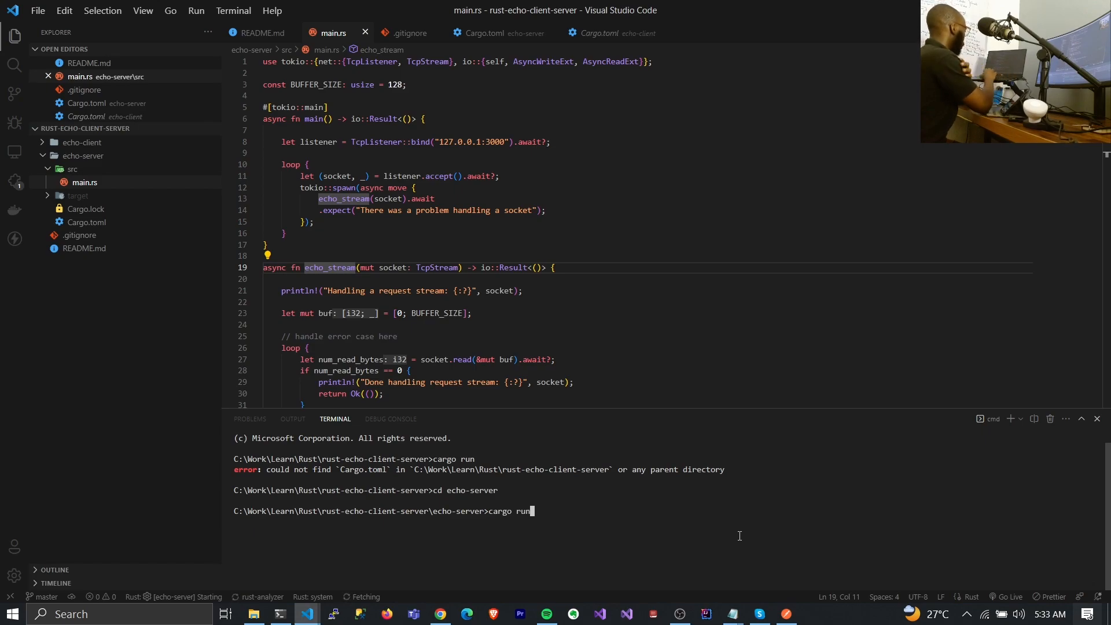
key(Return)
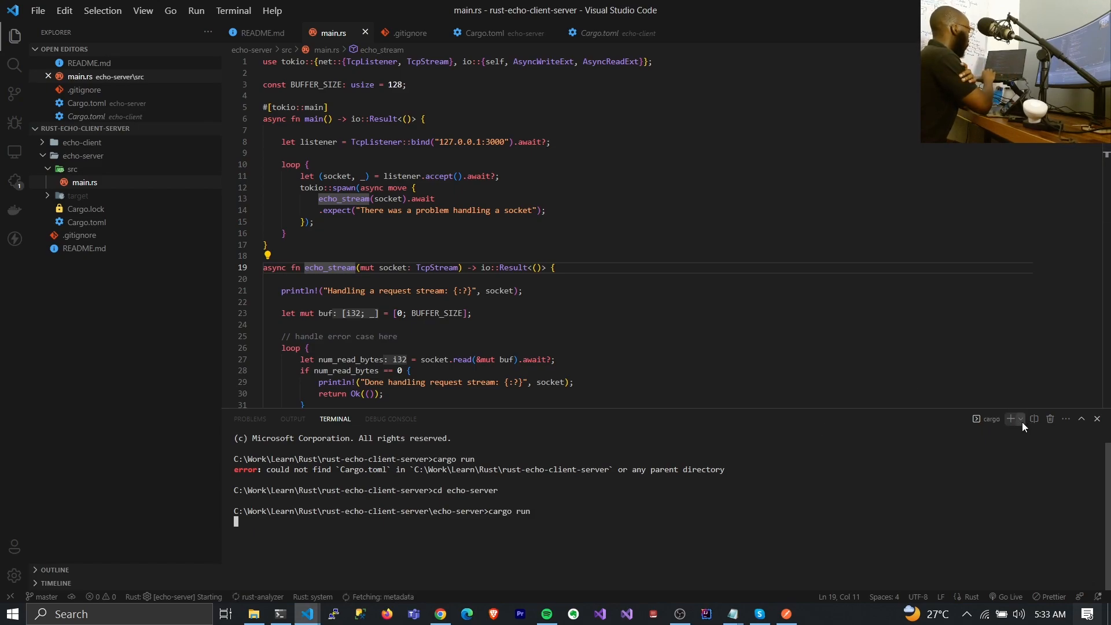
- Split the terminal, adding a Git Bash shell beside the running echo server
click(1021, 419)
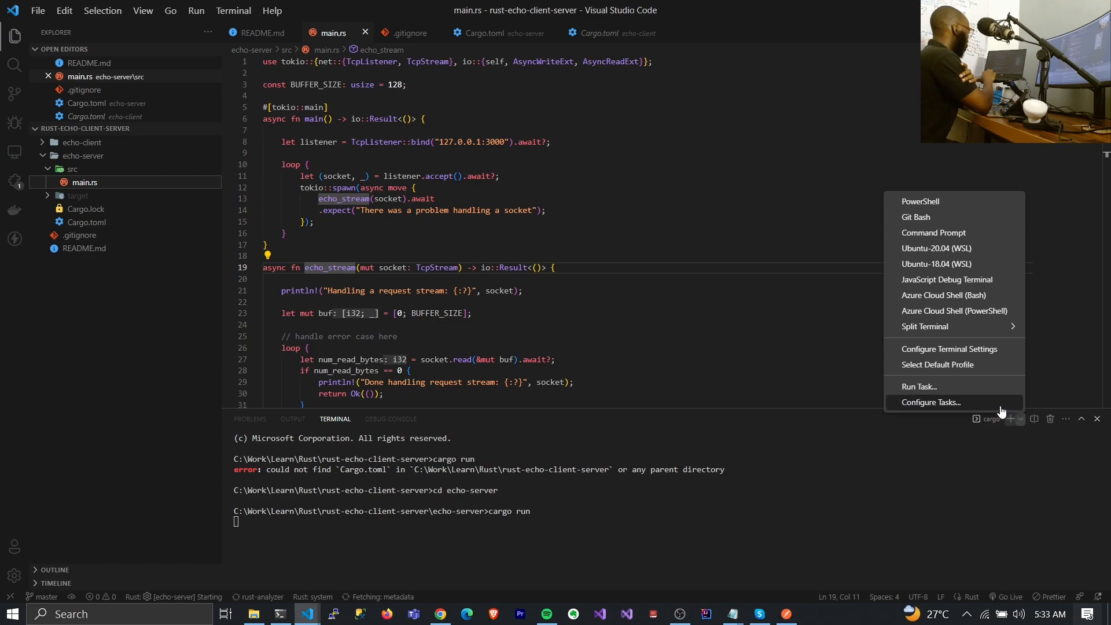
mouse_move(955, 310)
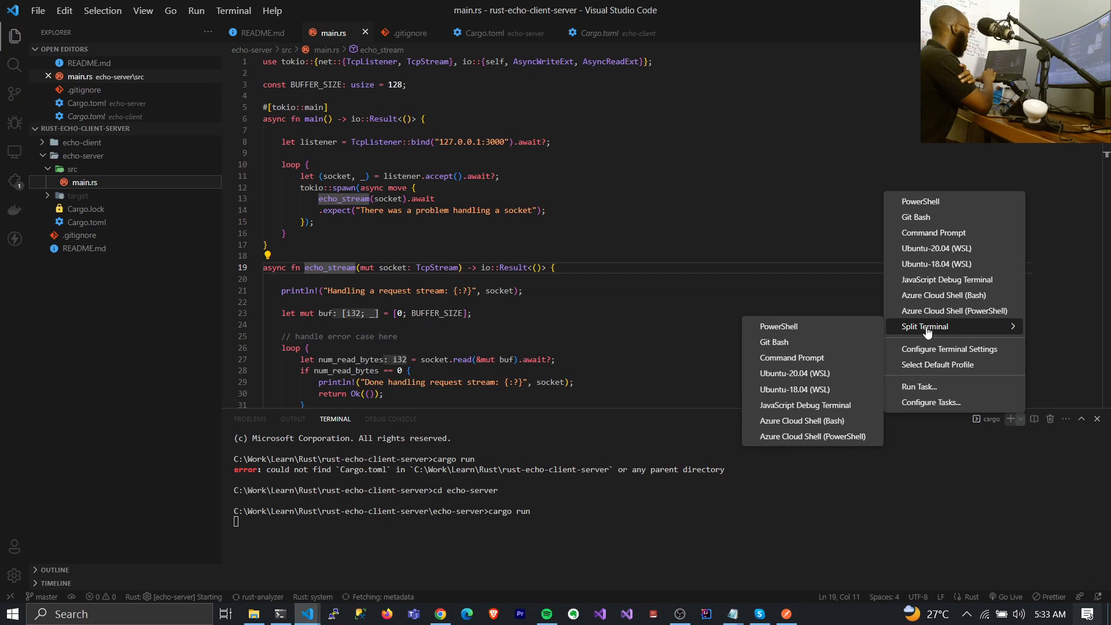
mouse_move(807, 351)
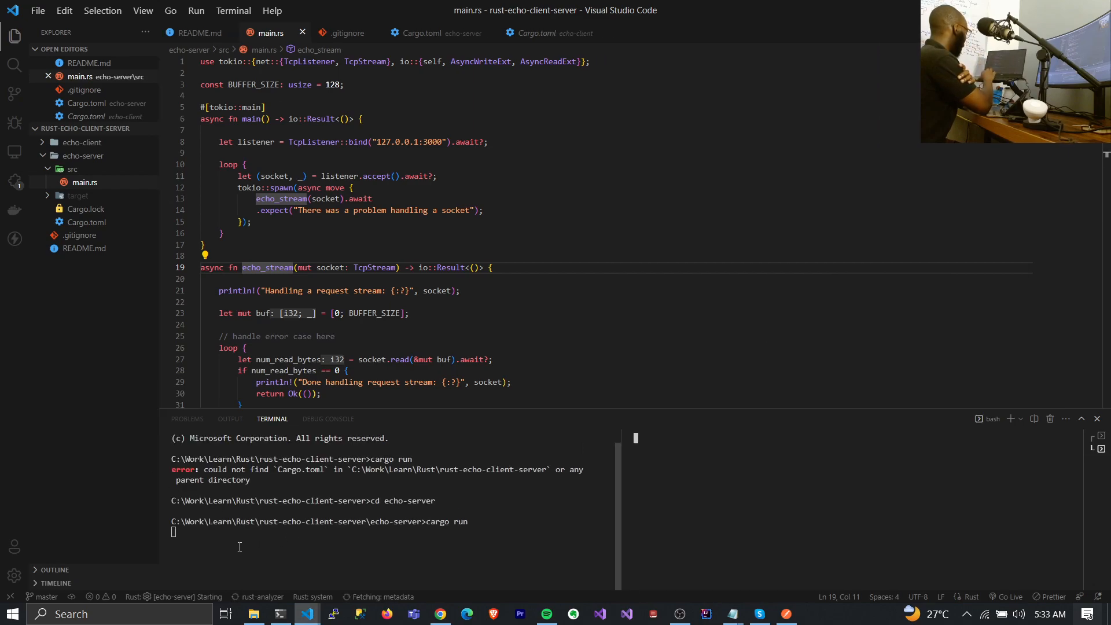
key(Return)
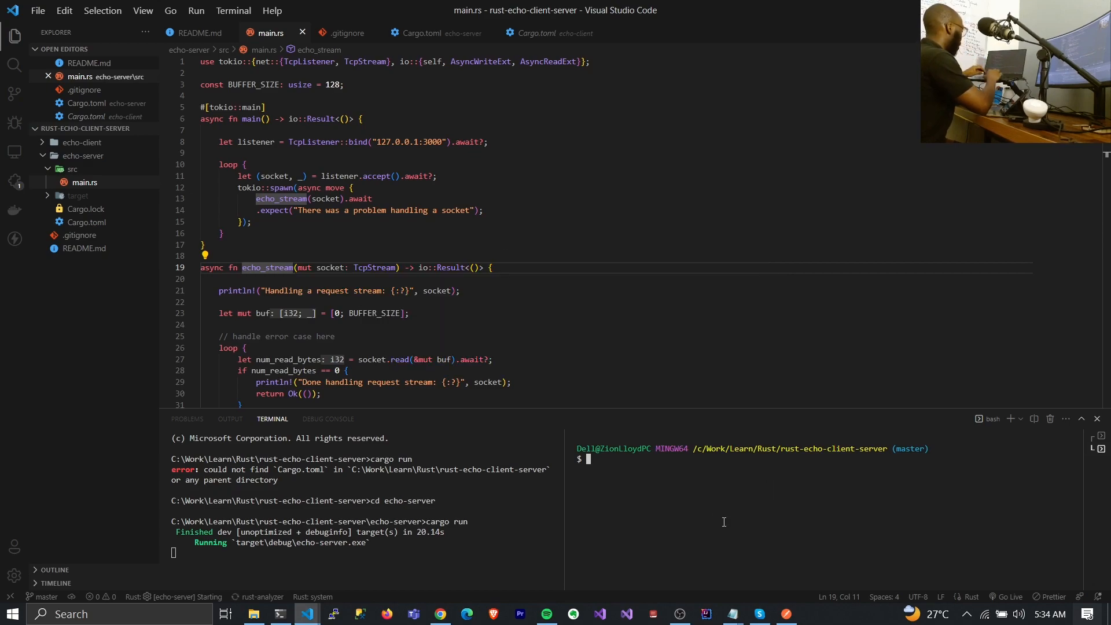
- Run ncat 127.0.0.1 3000 in the Bash split to connect to the echo server
text(nc)
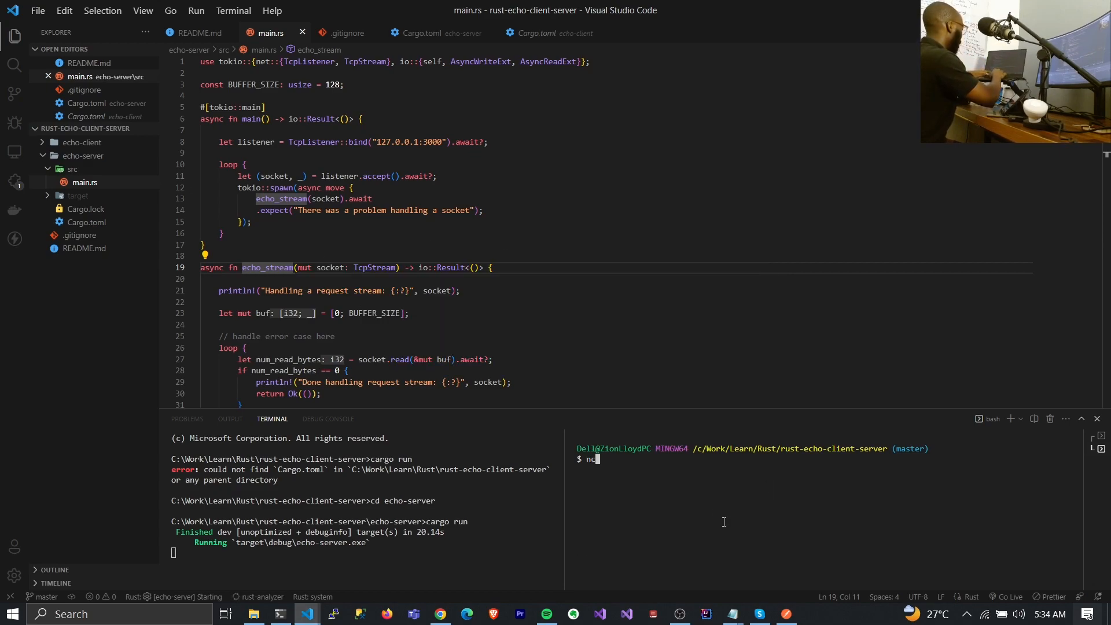
text(at)
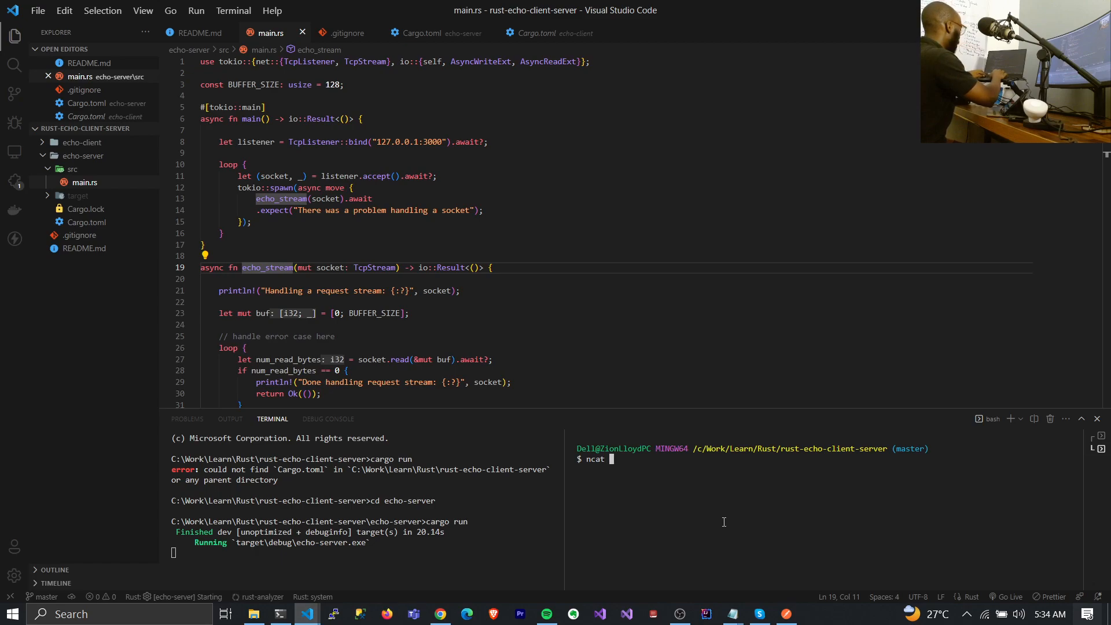
text(127)
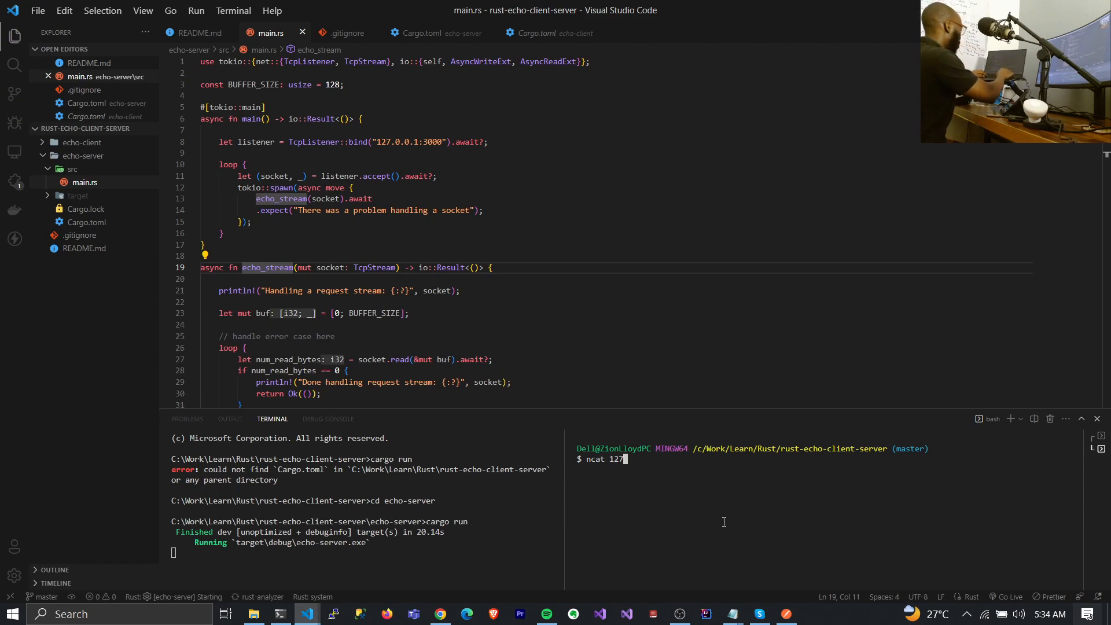
text(0.)
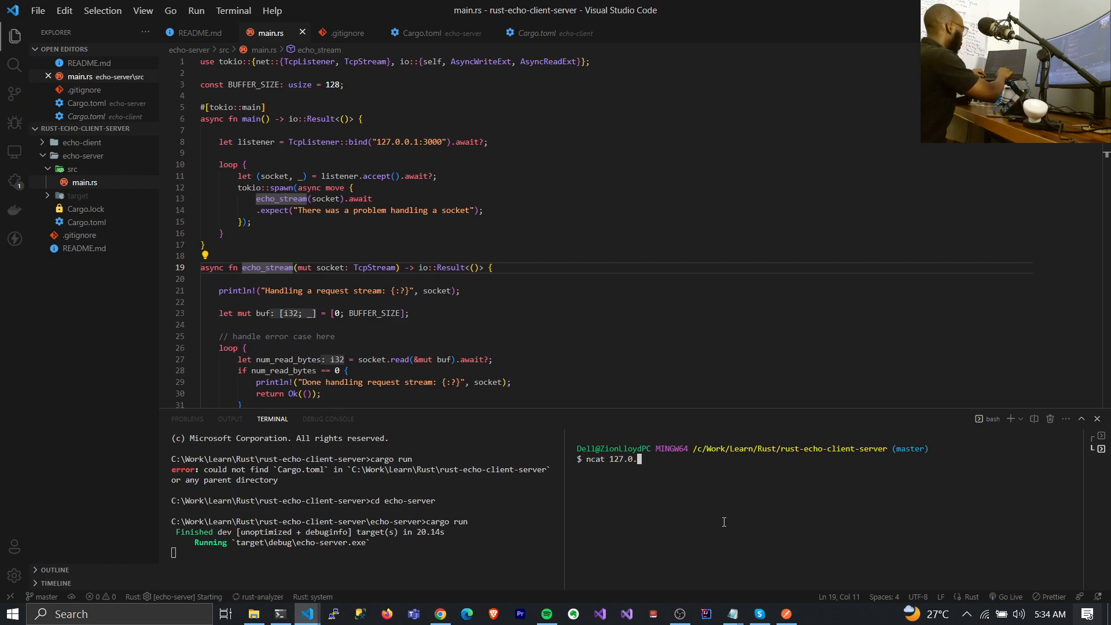
text(0.1)
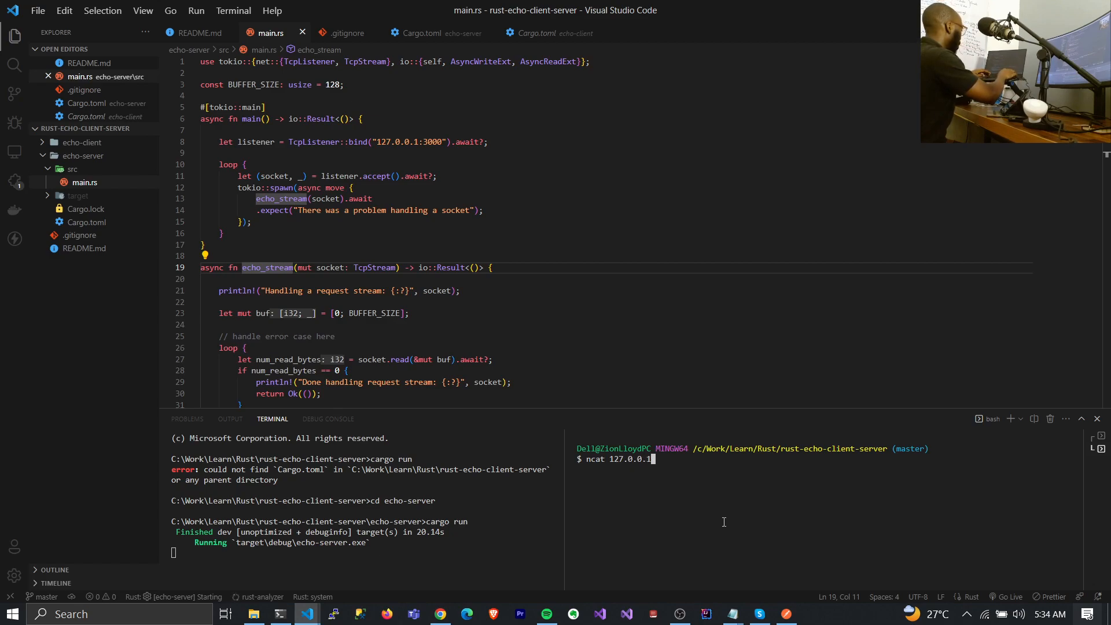
text(300)
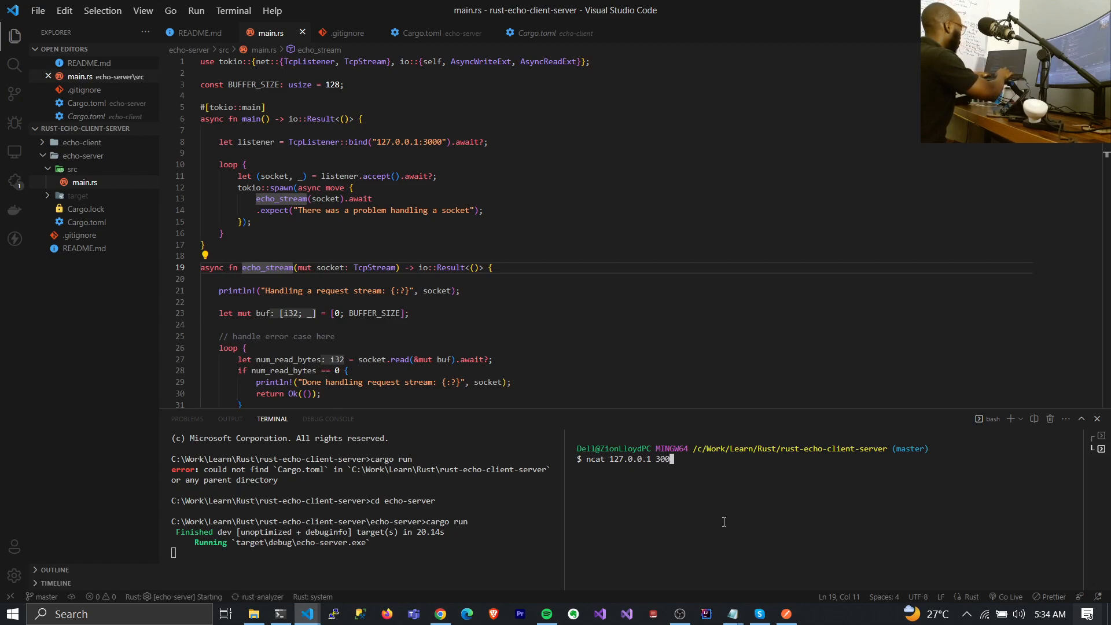
key(Return)
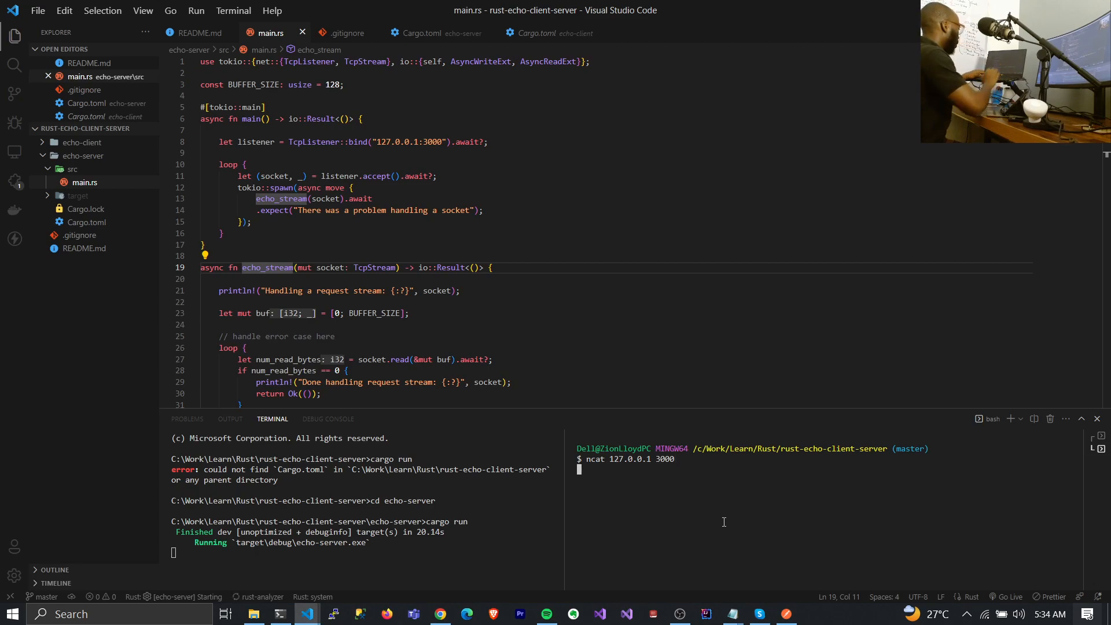
key(Return)
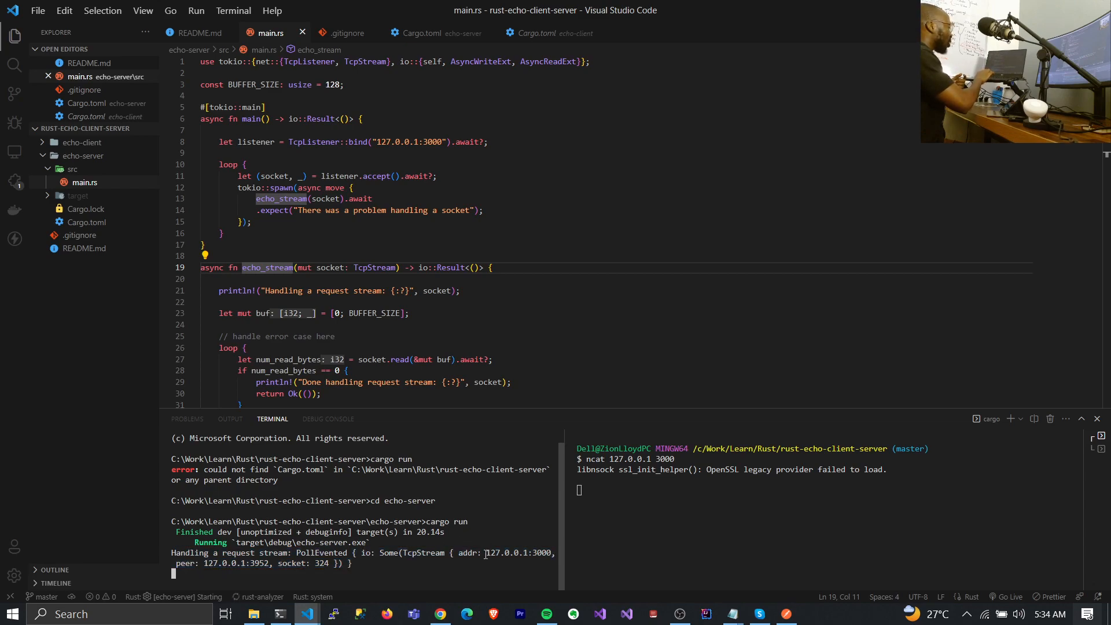
double_click(494, 553)
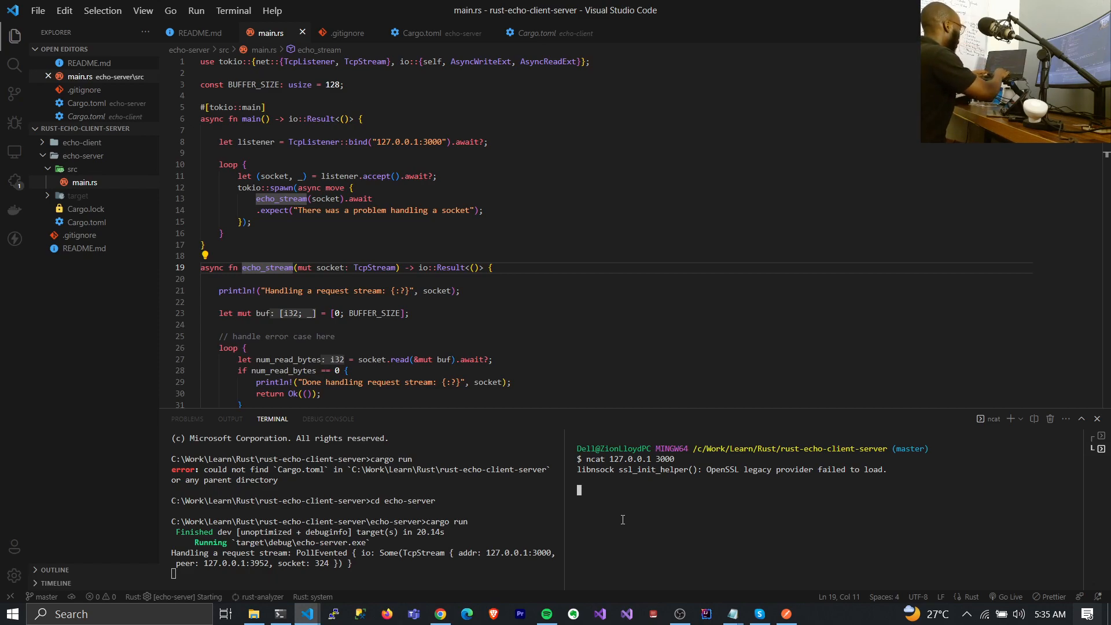
- Send 'Hello world' and 'that's how it works' through ncat and get them echoed back
text(Hello w)
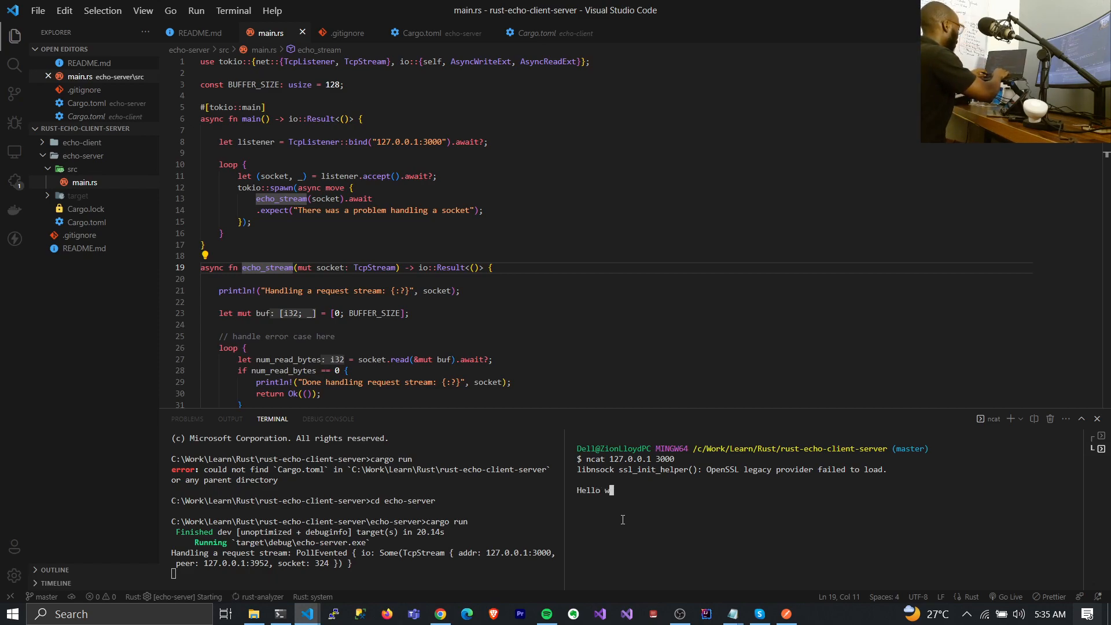
text(orld)
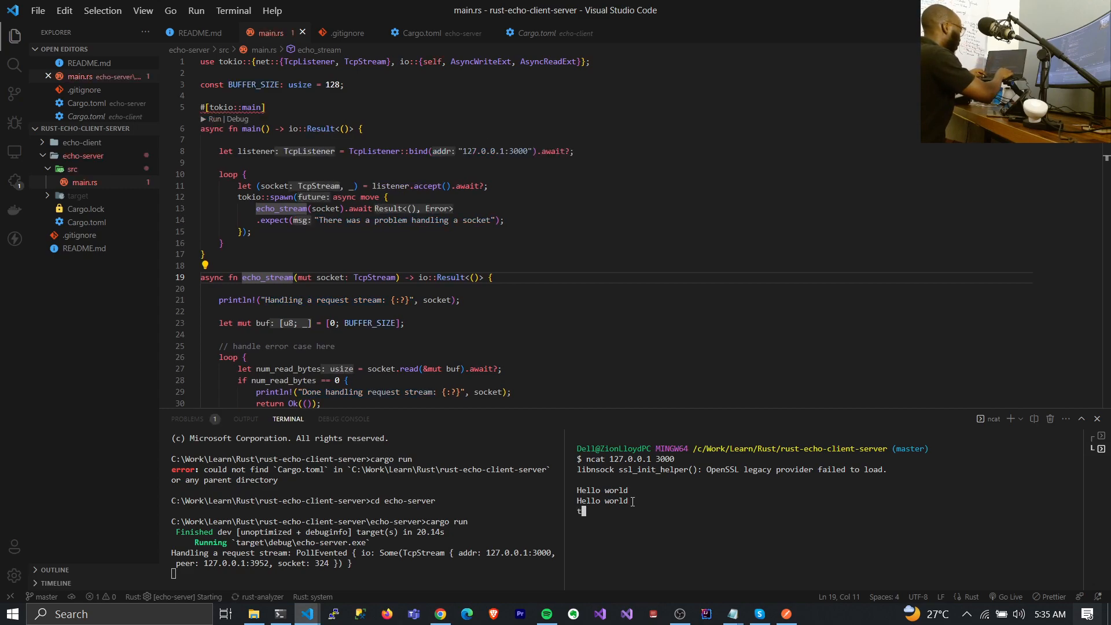
text(that's)
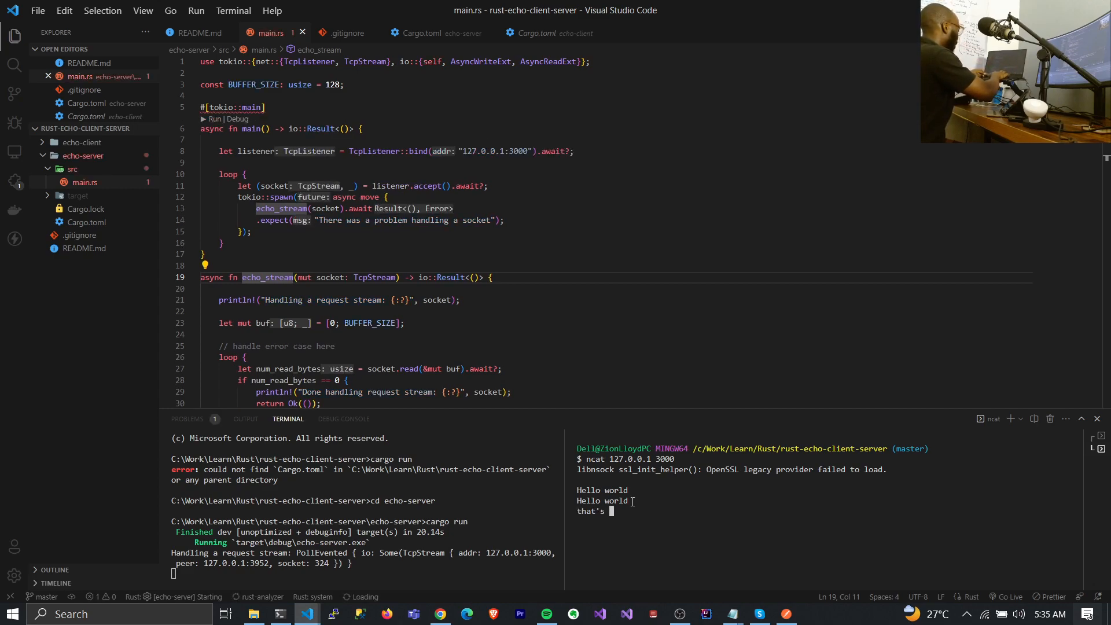
text(how it works)
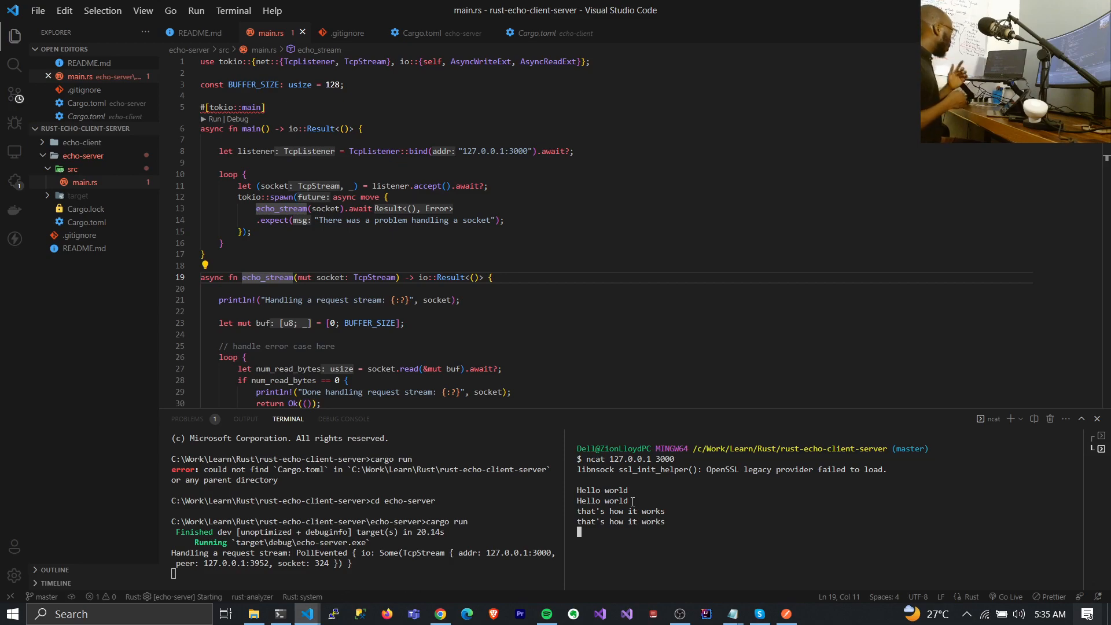
click(539, 346)
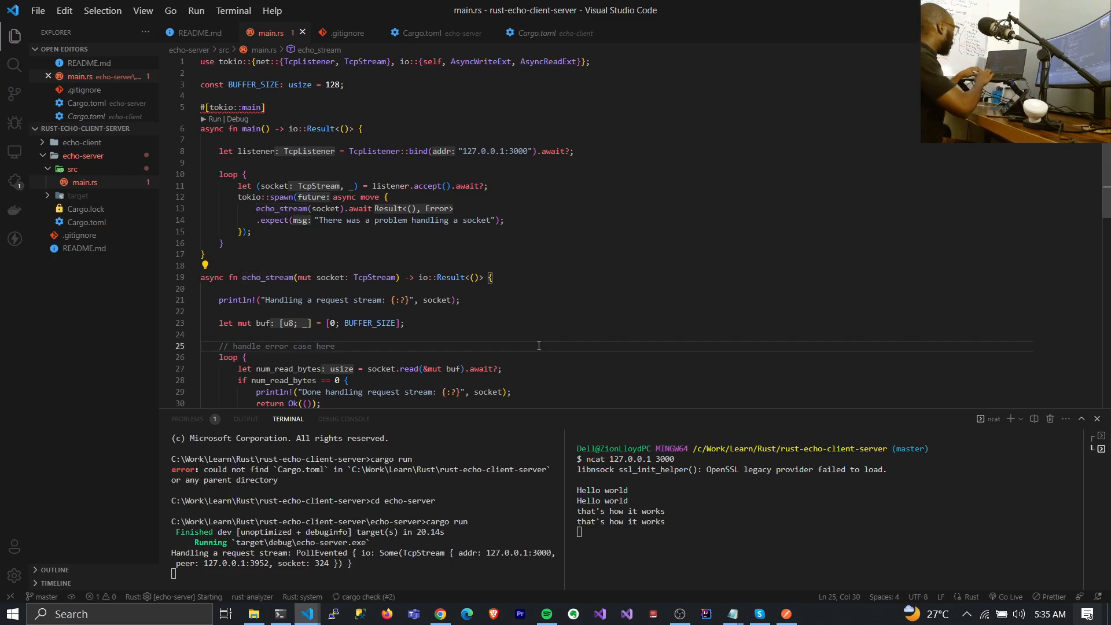